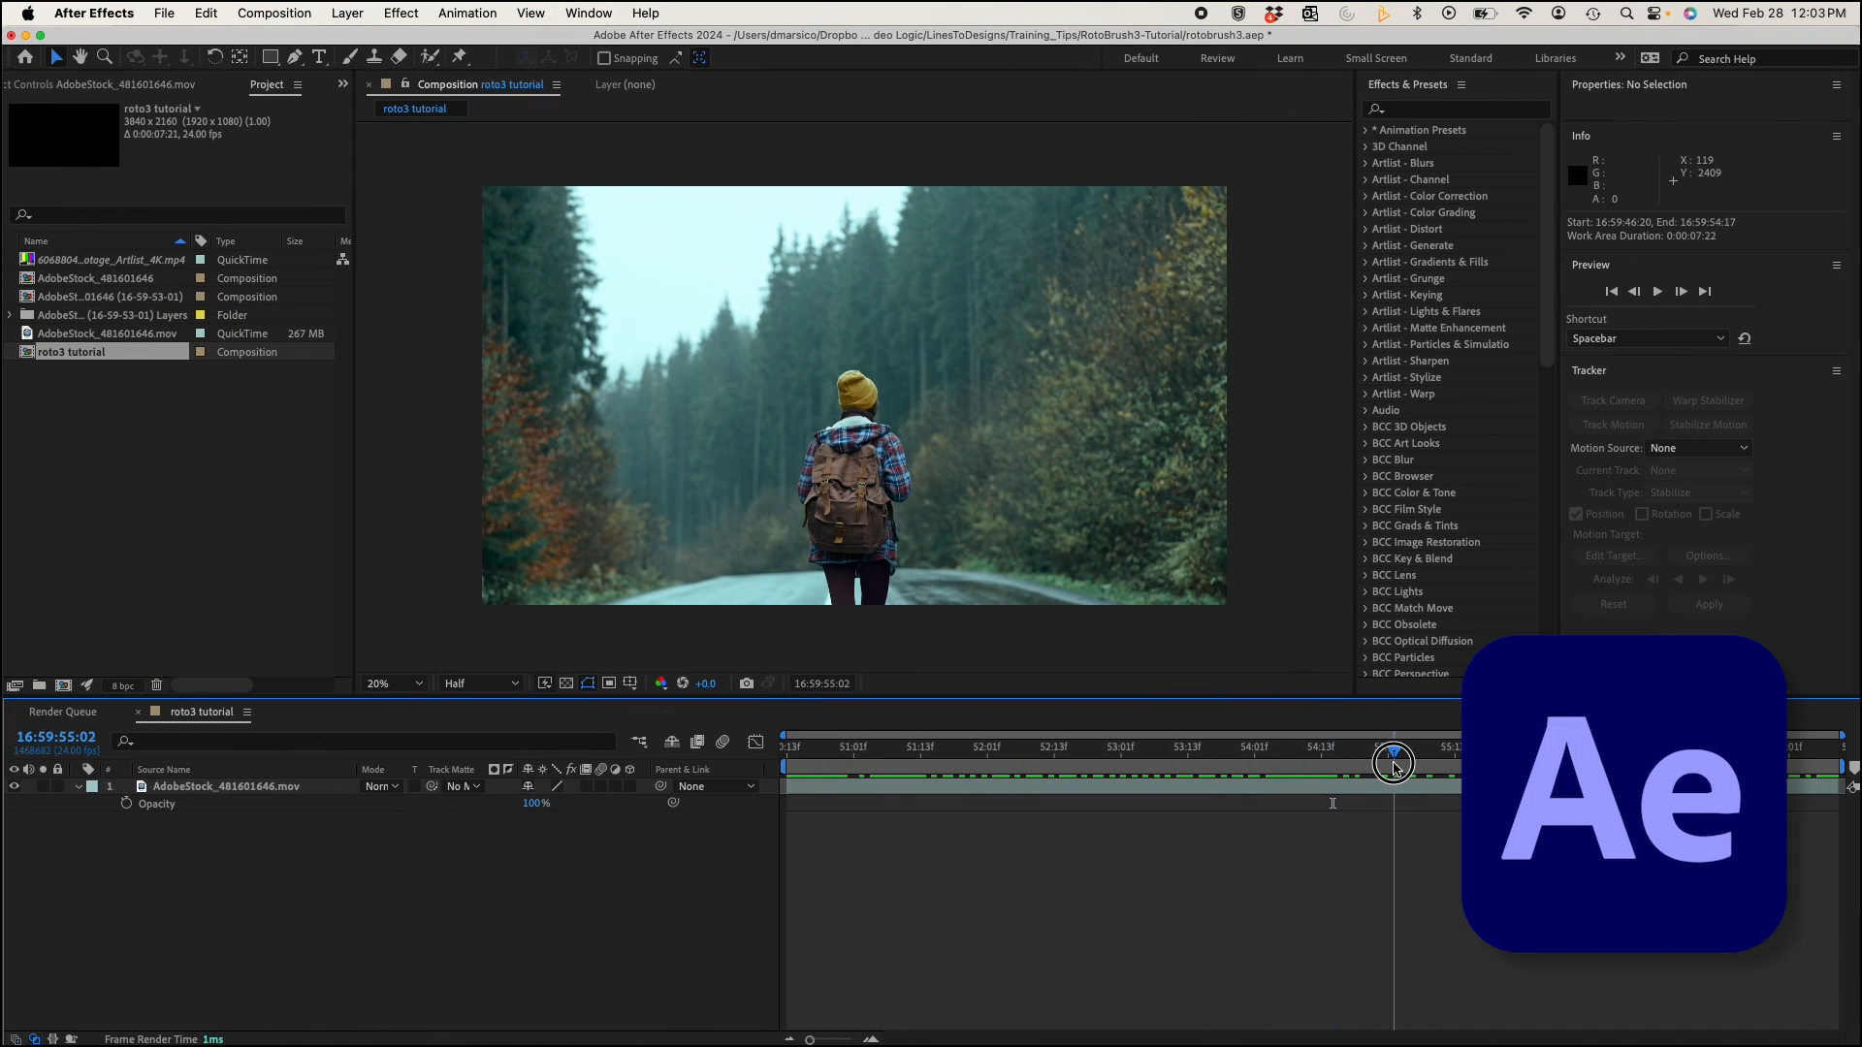
- Move to a later frame of the hiker clip and select the hiker as subject
drag(1393, 762, 1571, 762)
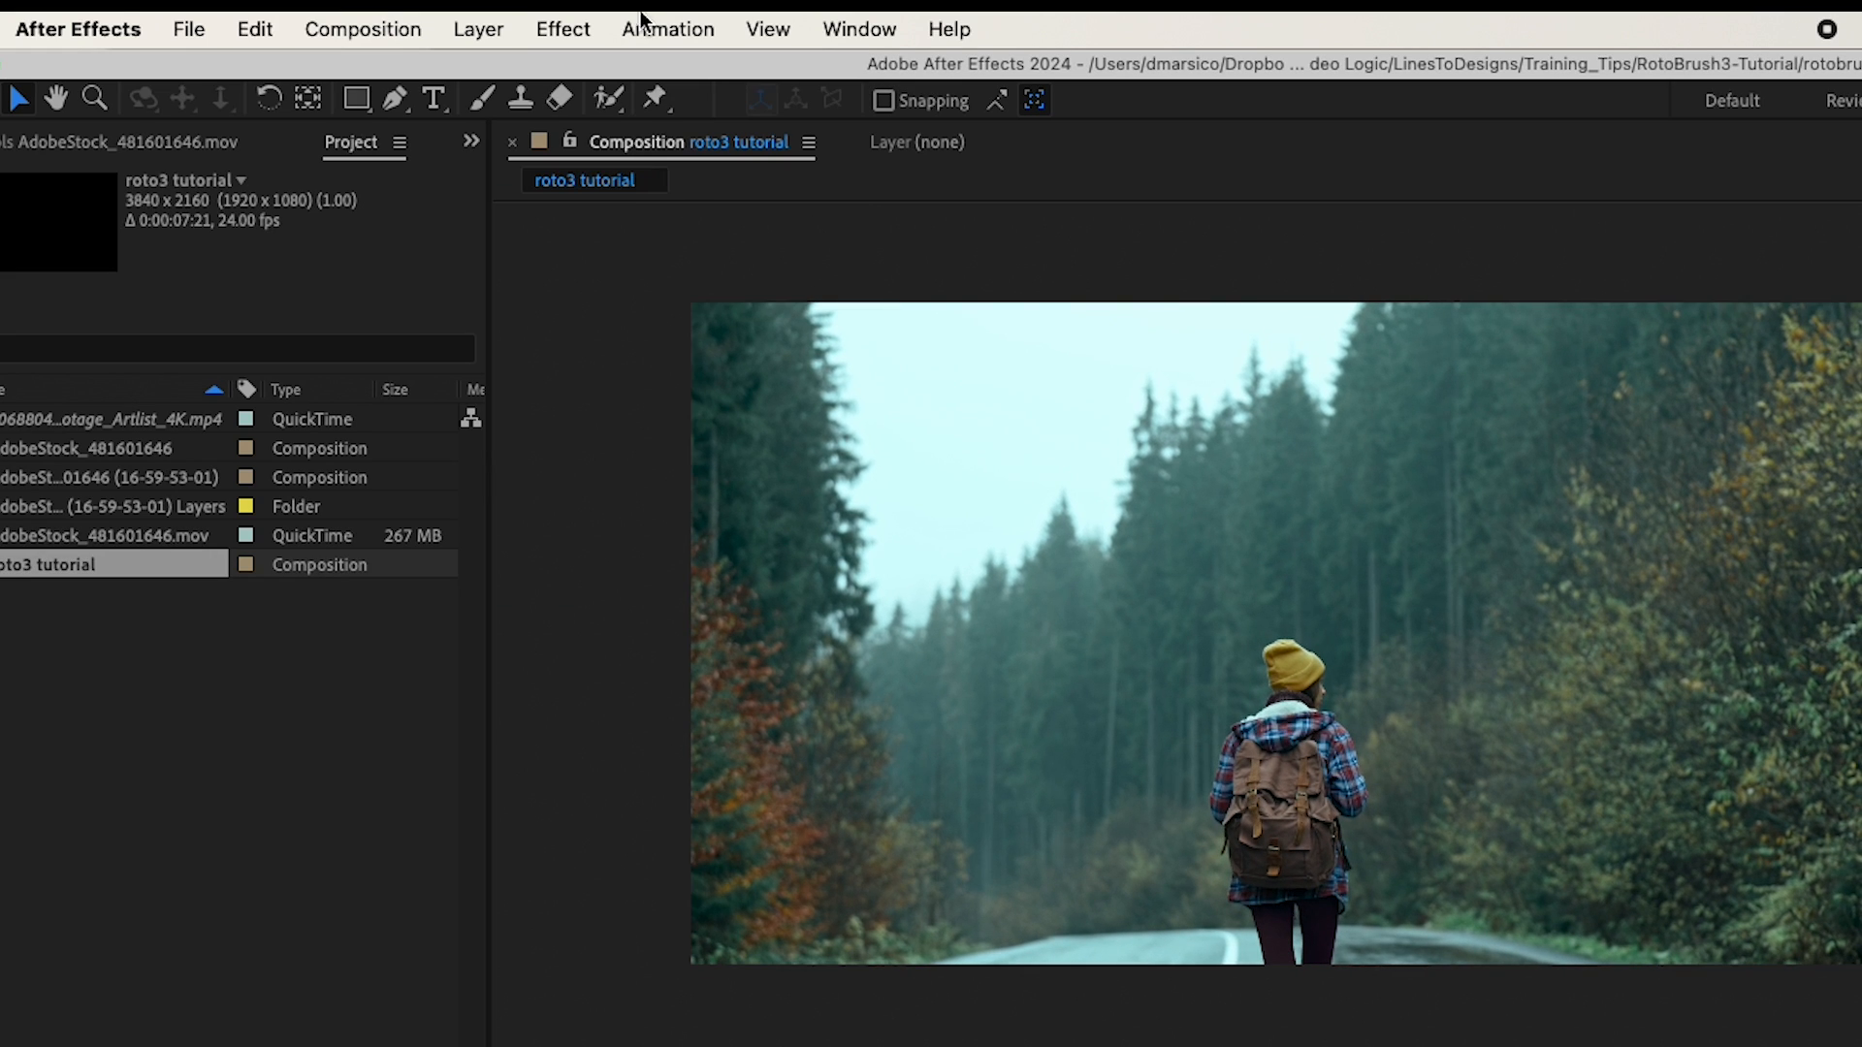
click(361, 28)
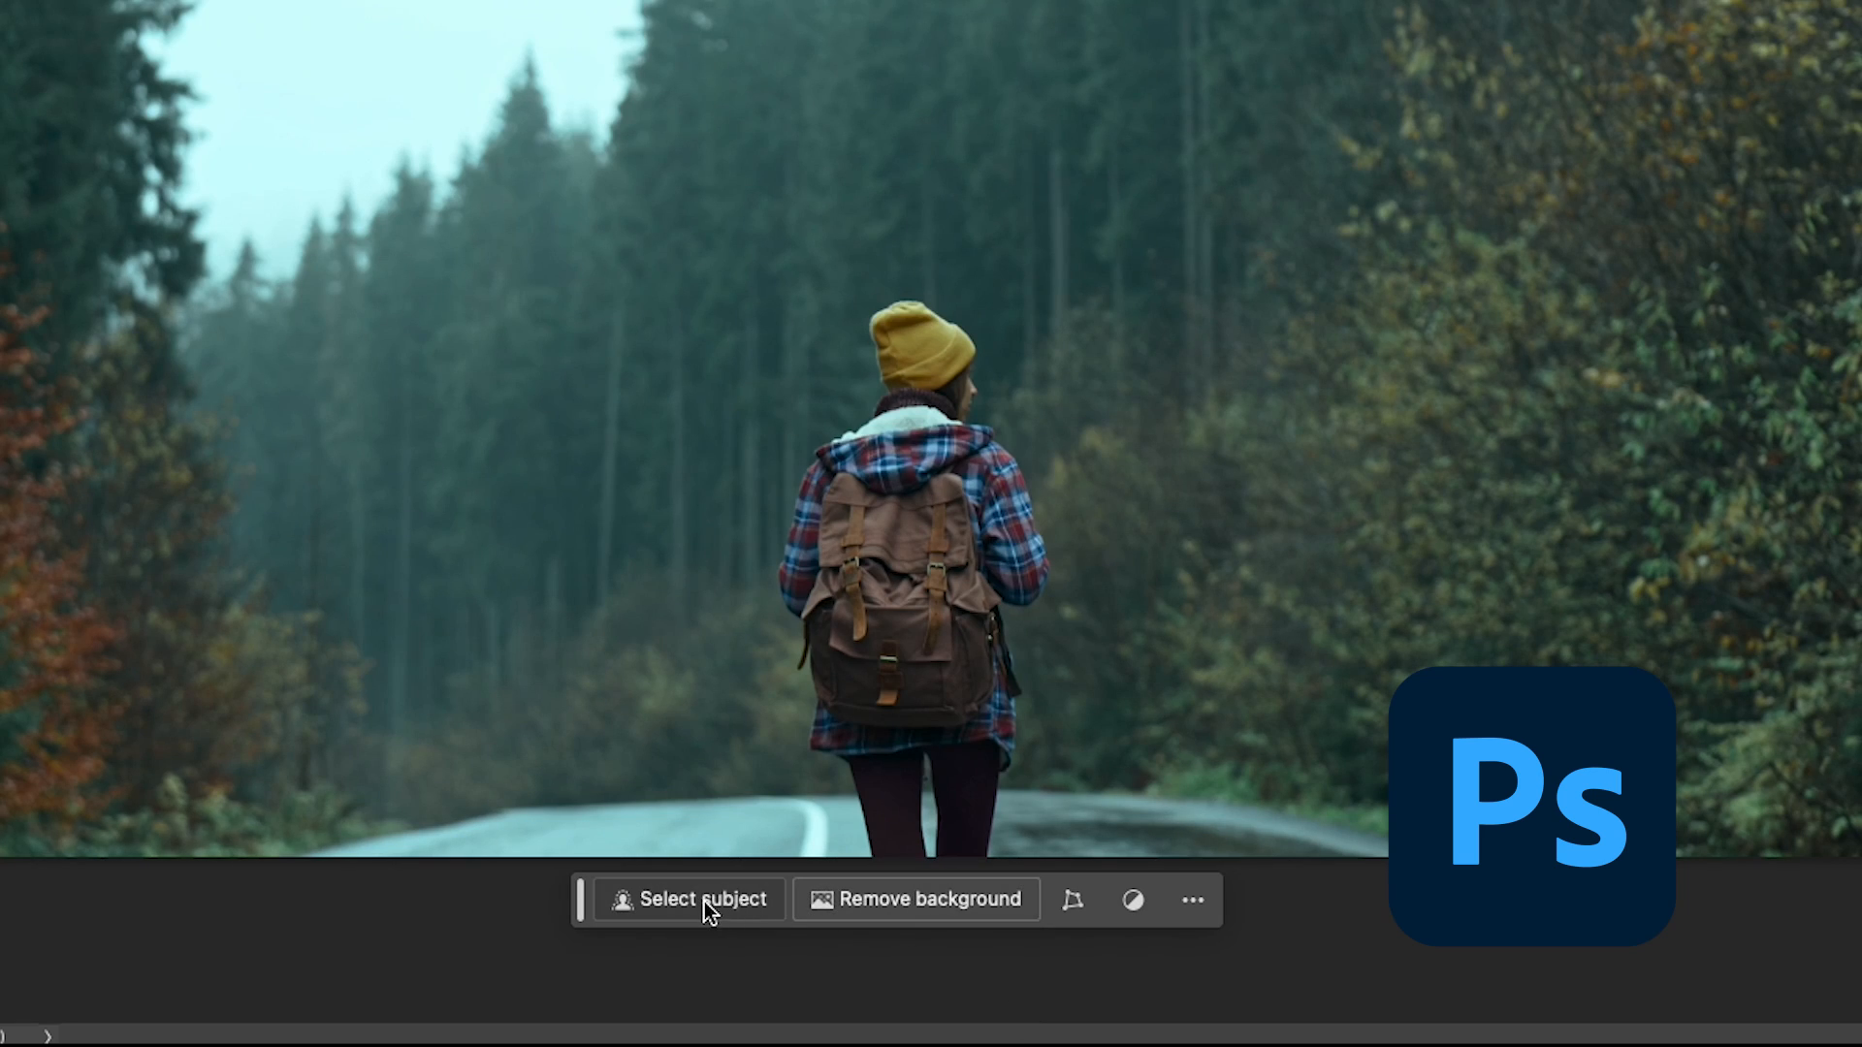
click(702, 899)
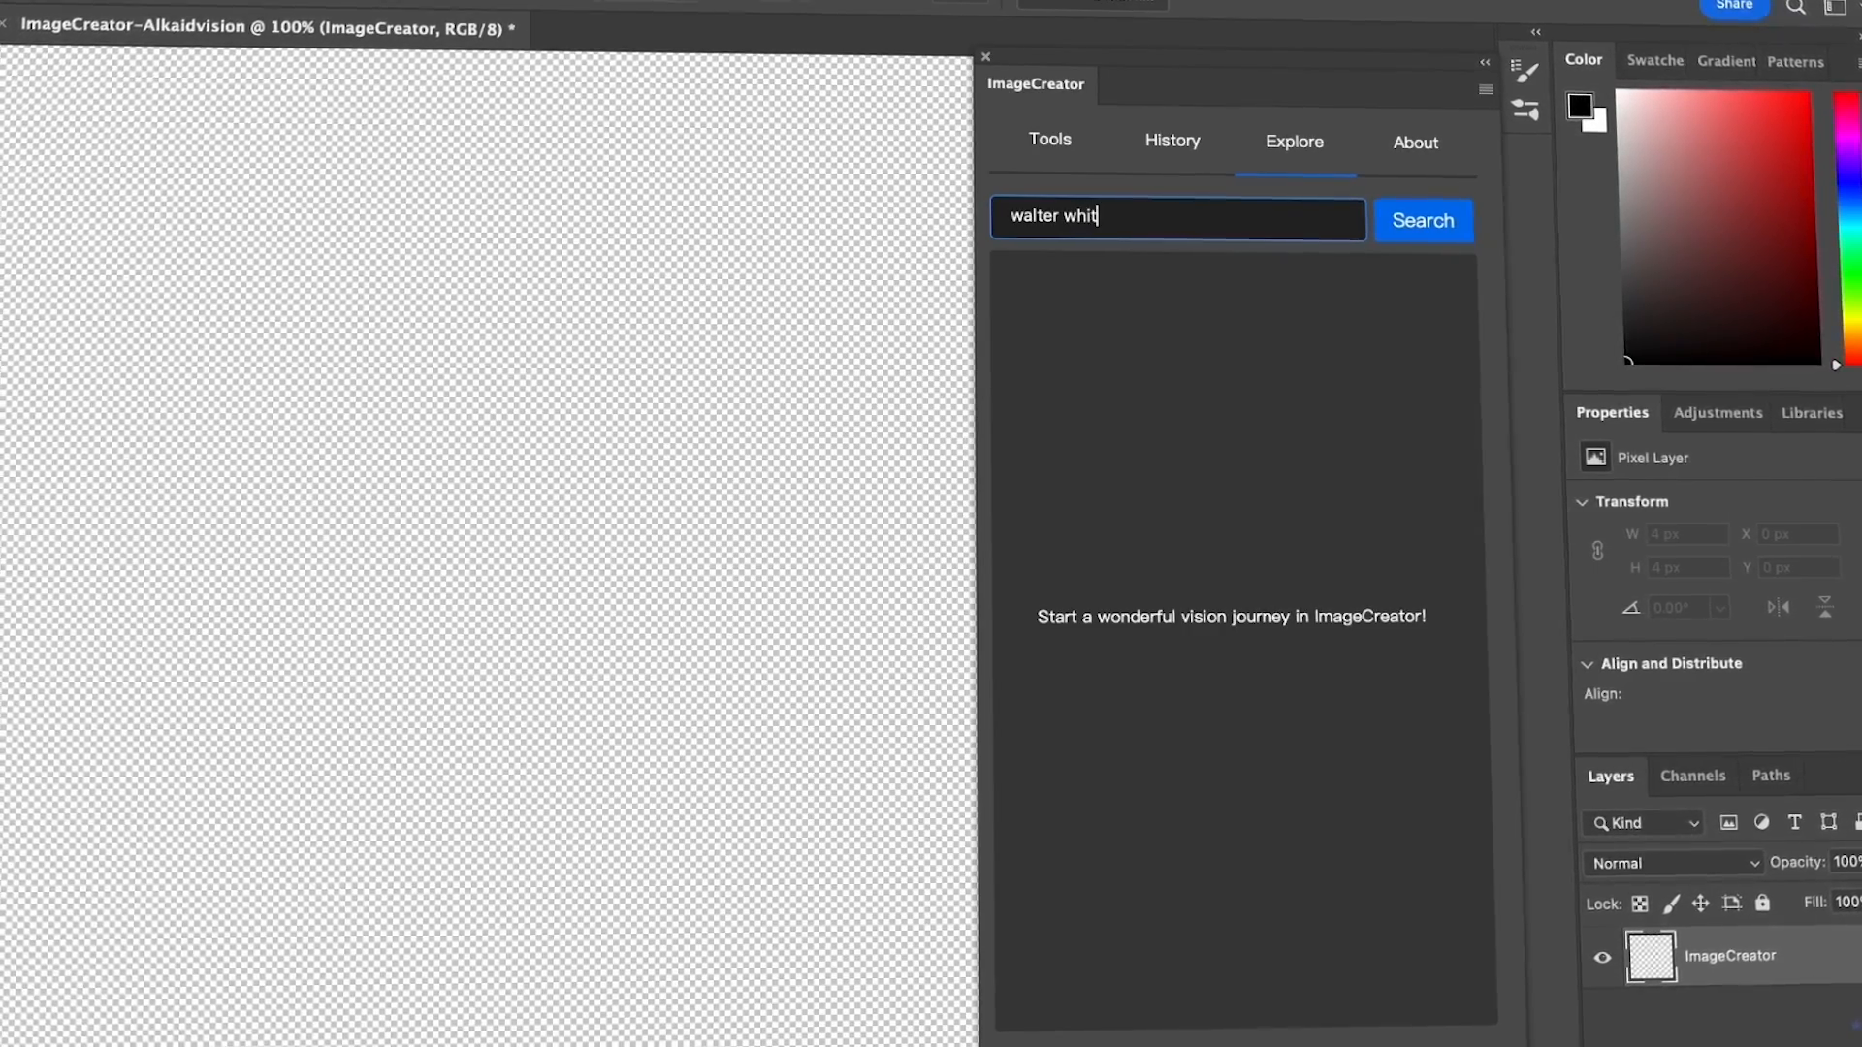
- Search and browse the ImageCreator model gallery, then generate an image
click(1423, 220)
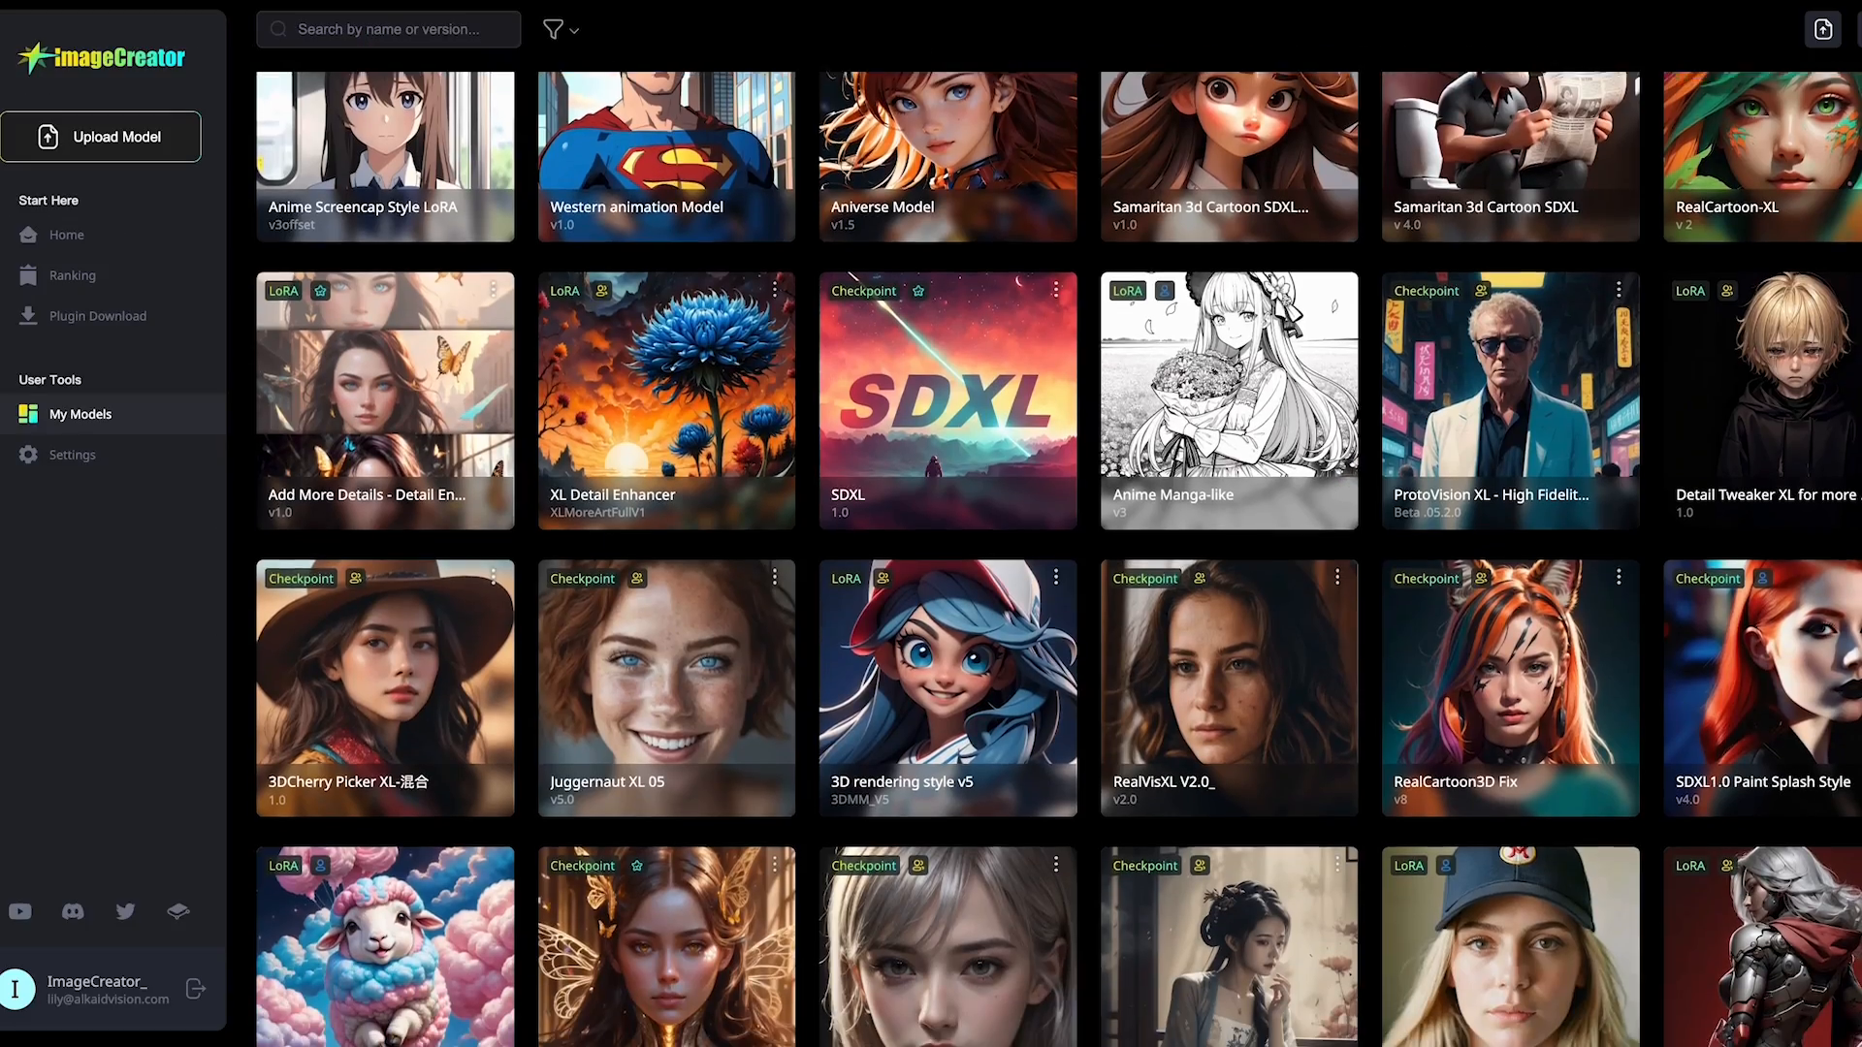
scroll(down, 3)
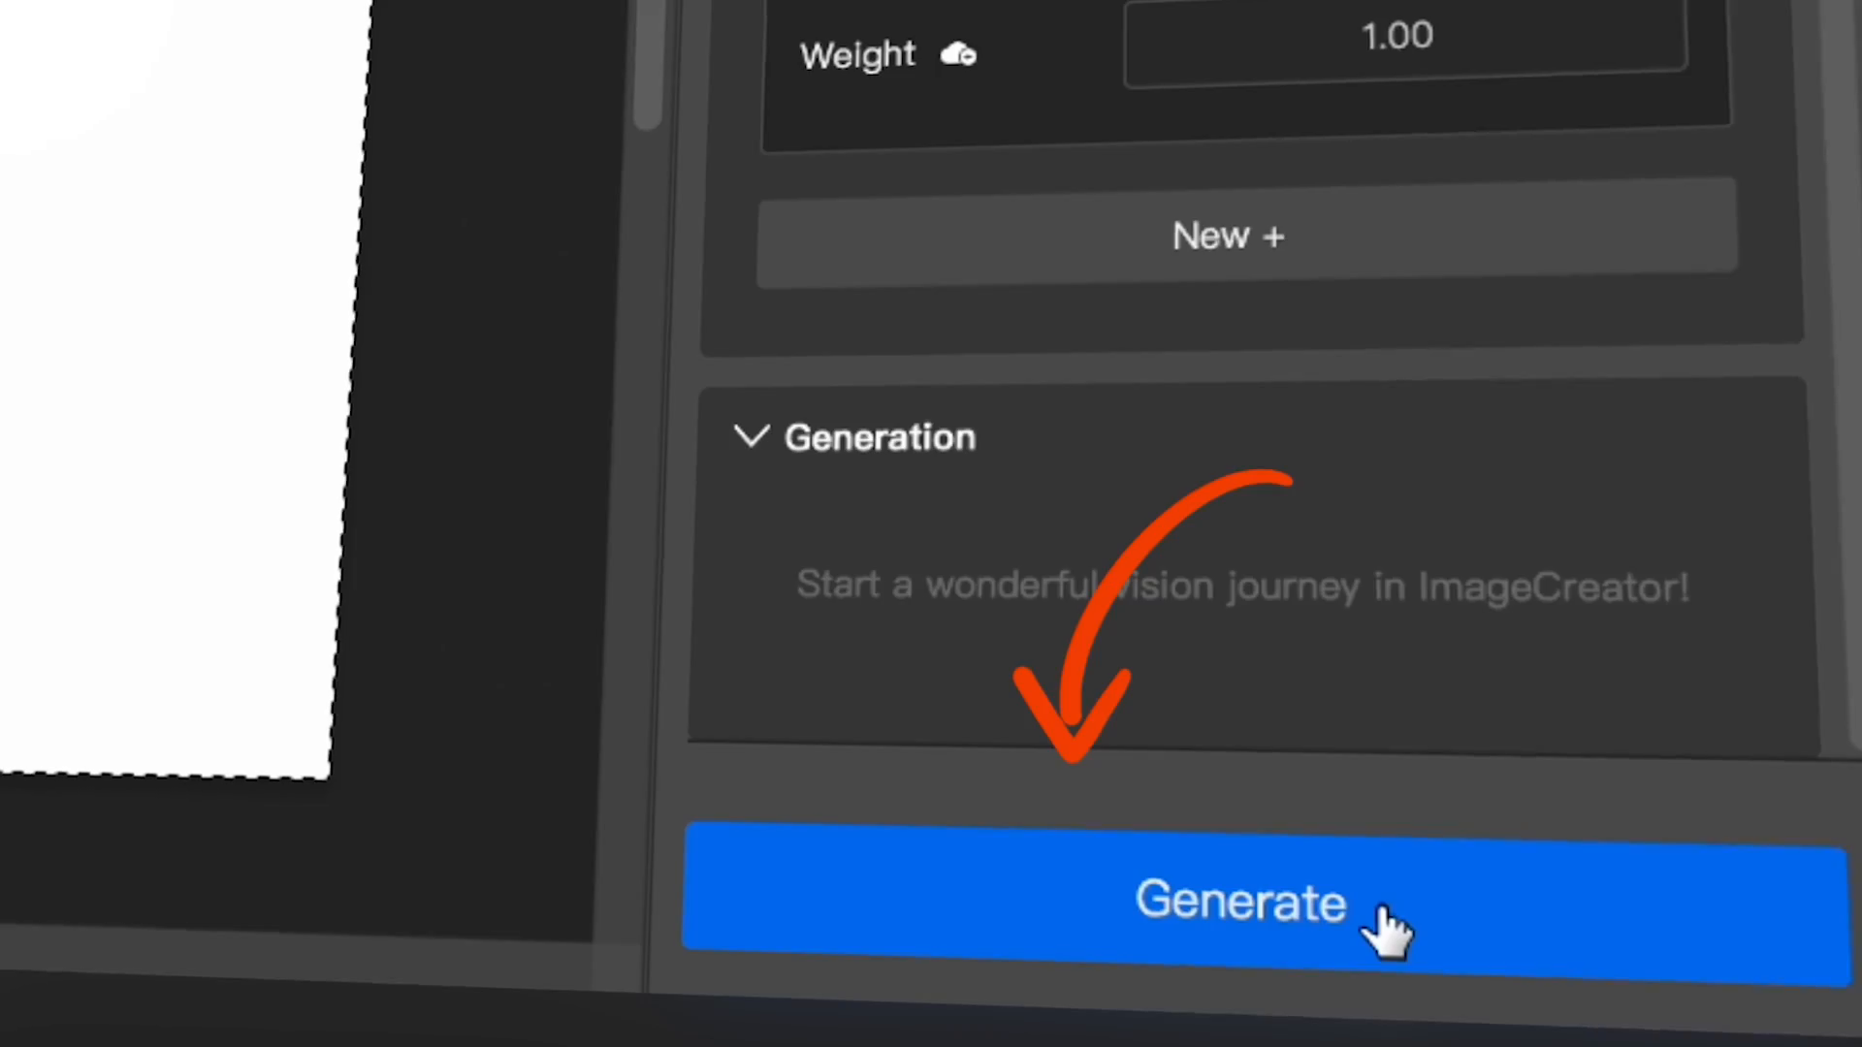
click(1239, 900)
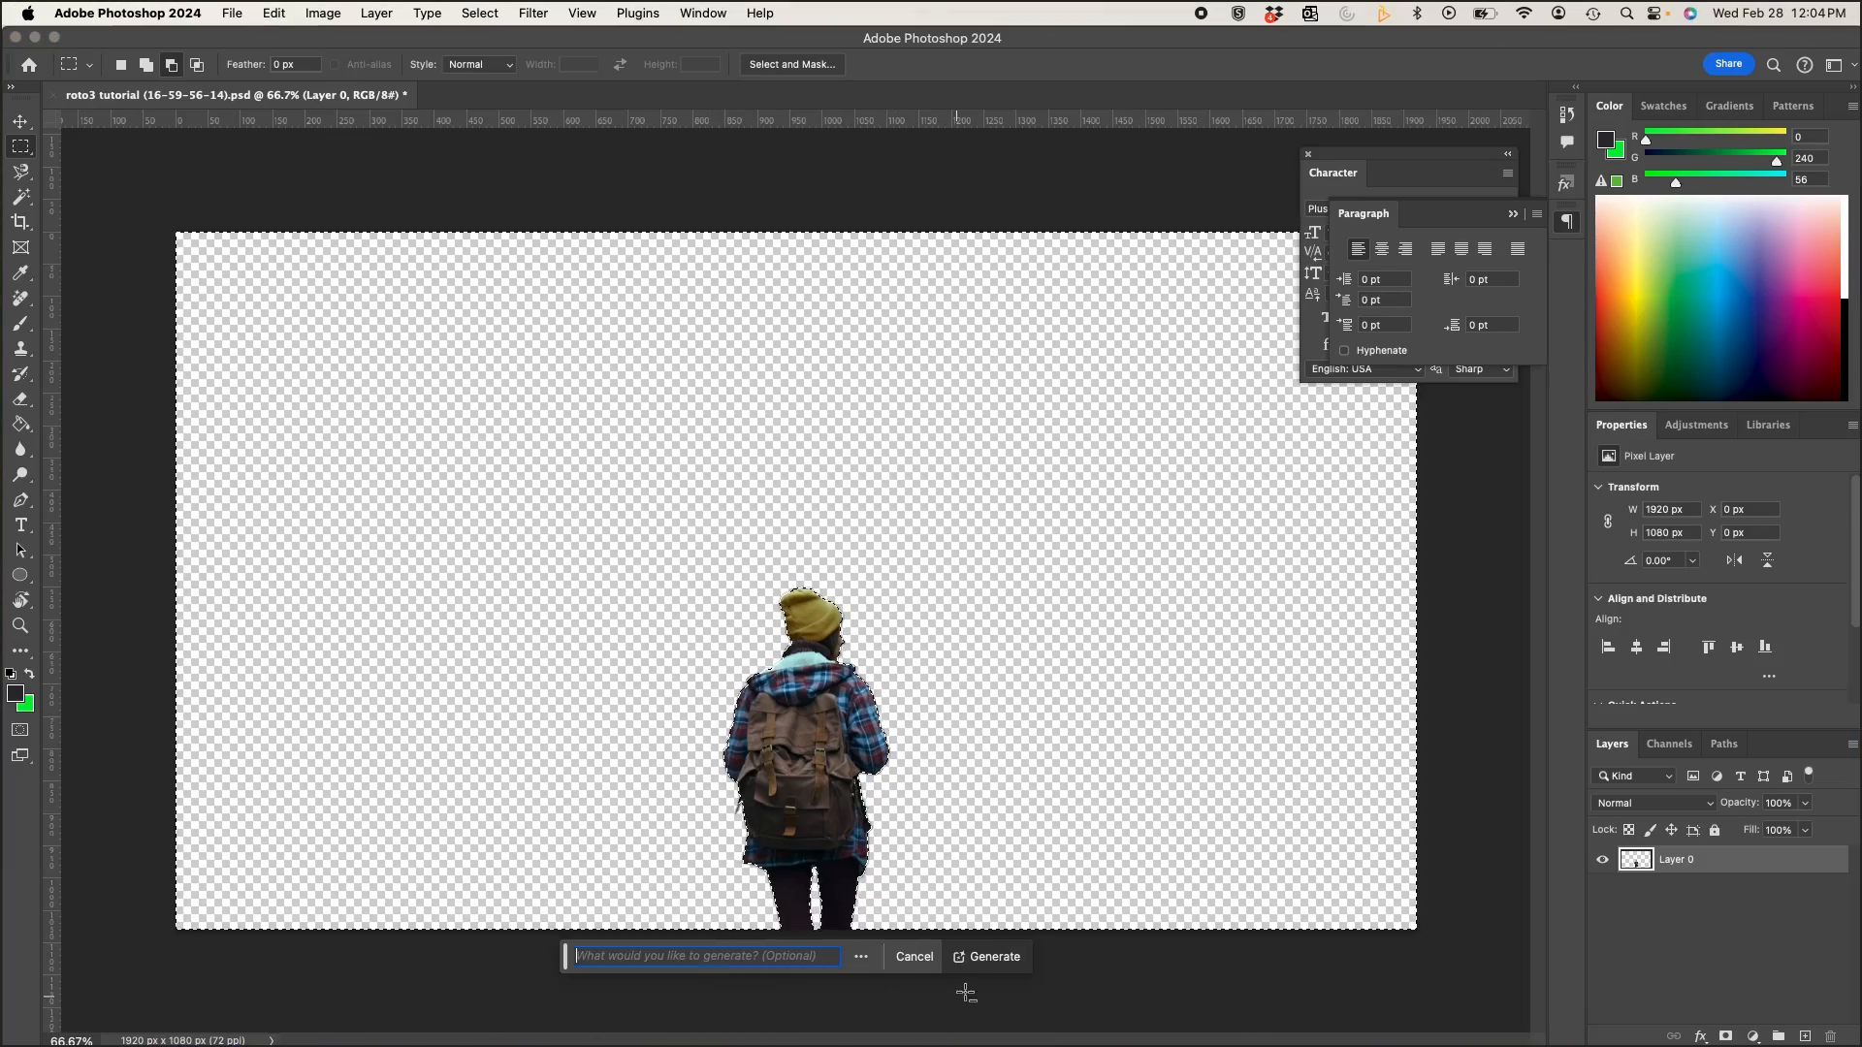
- Generate 'beautiful urban city sidewalk - urban explorer' and fill the hiker's area without a prompt
text(beautiful urban city sidewalk - urban explorer)
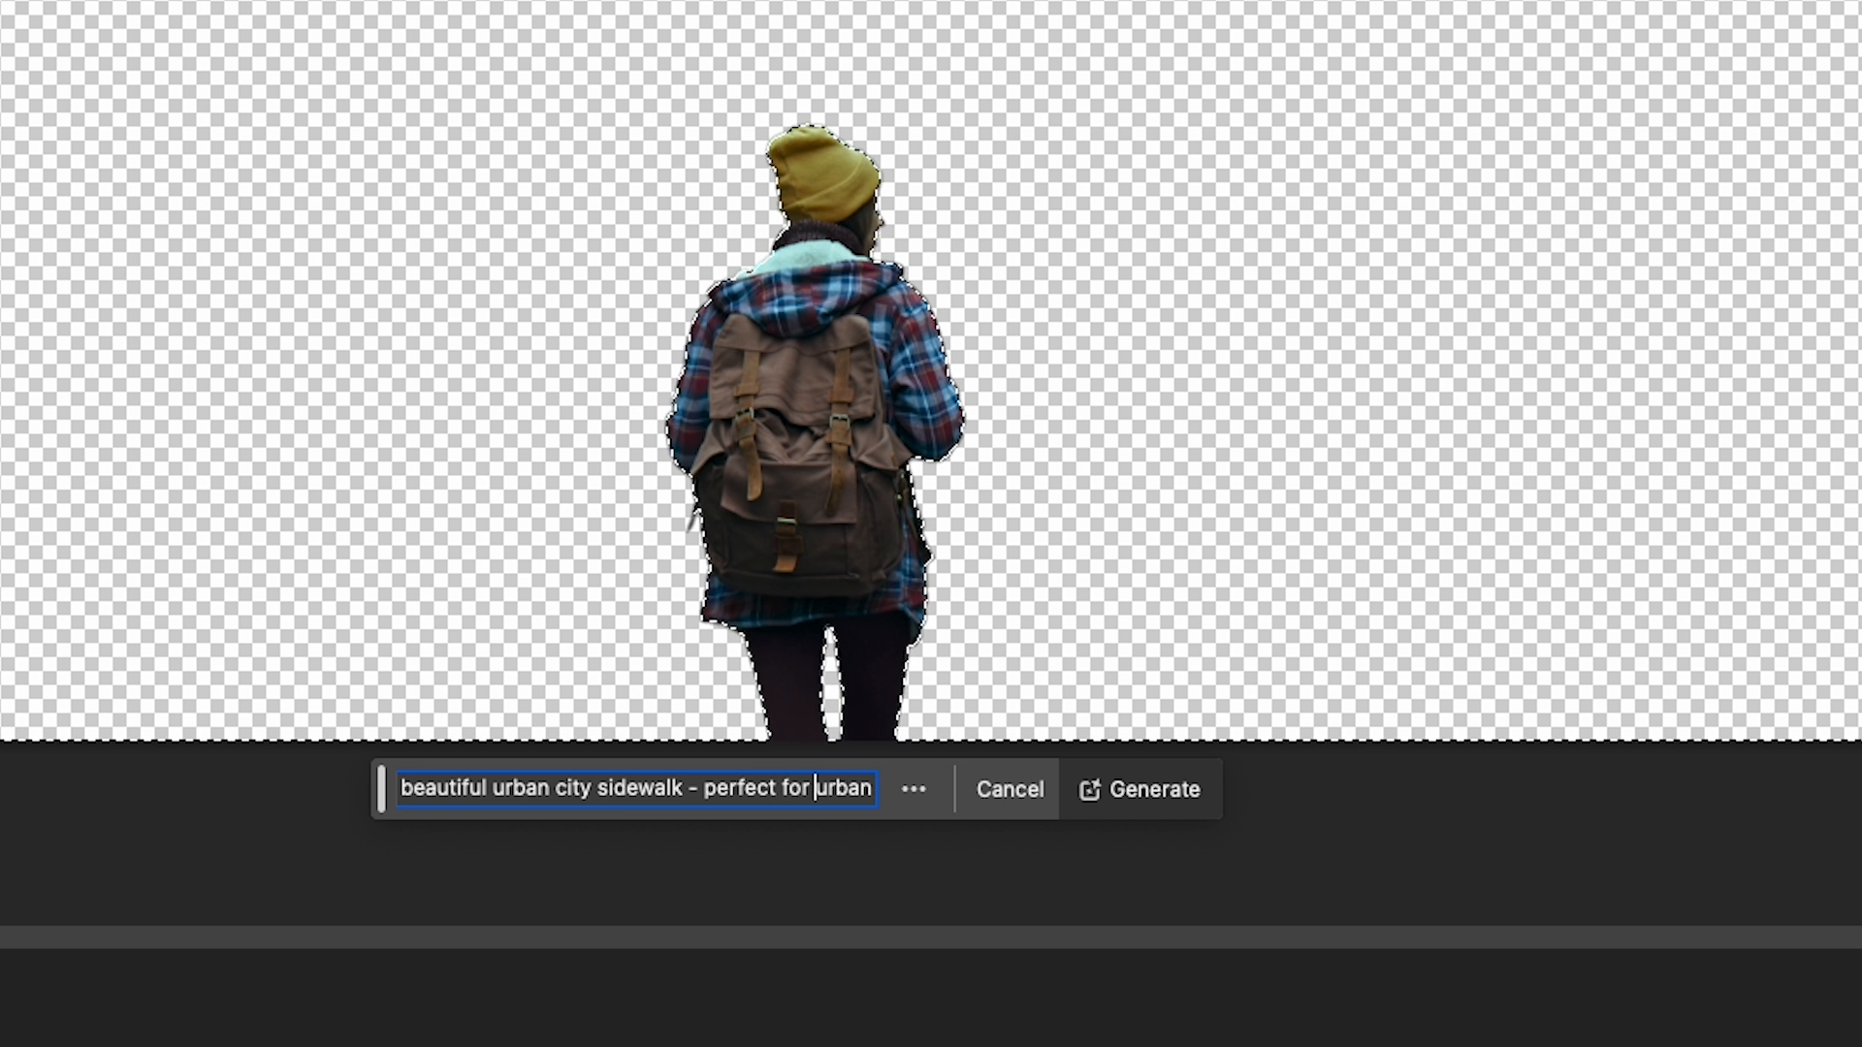
click(1136, 788)
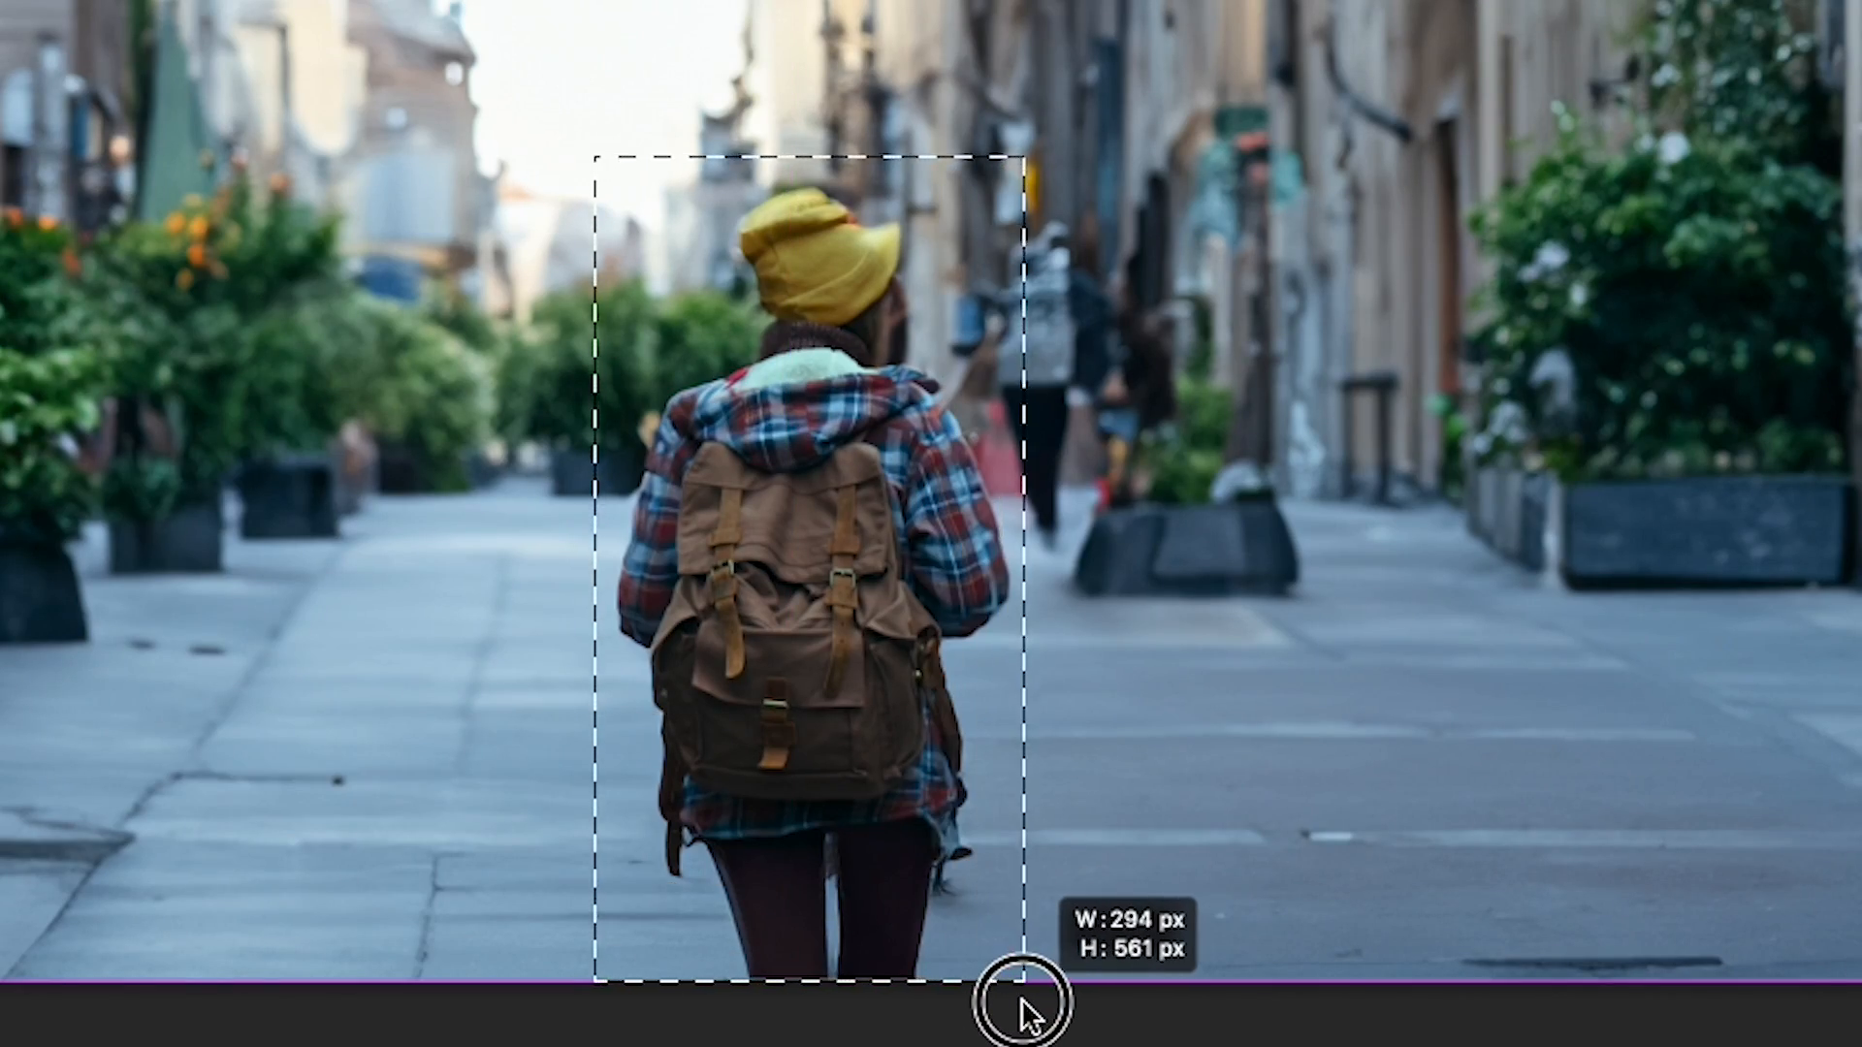
click(1030, 1003)
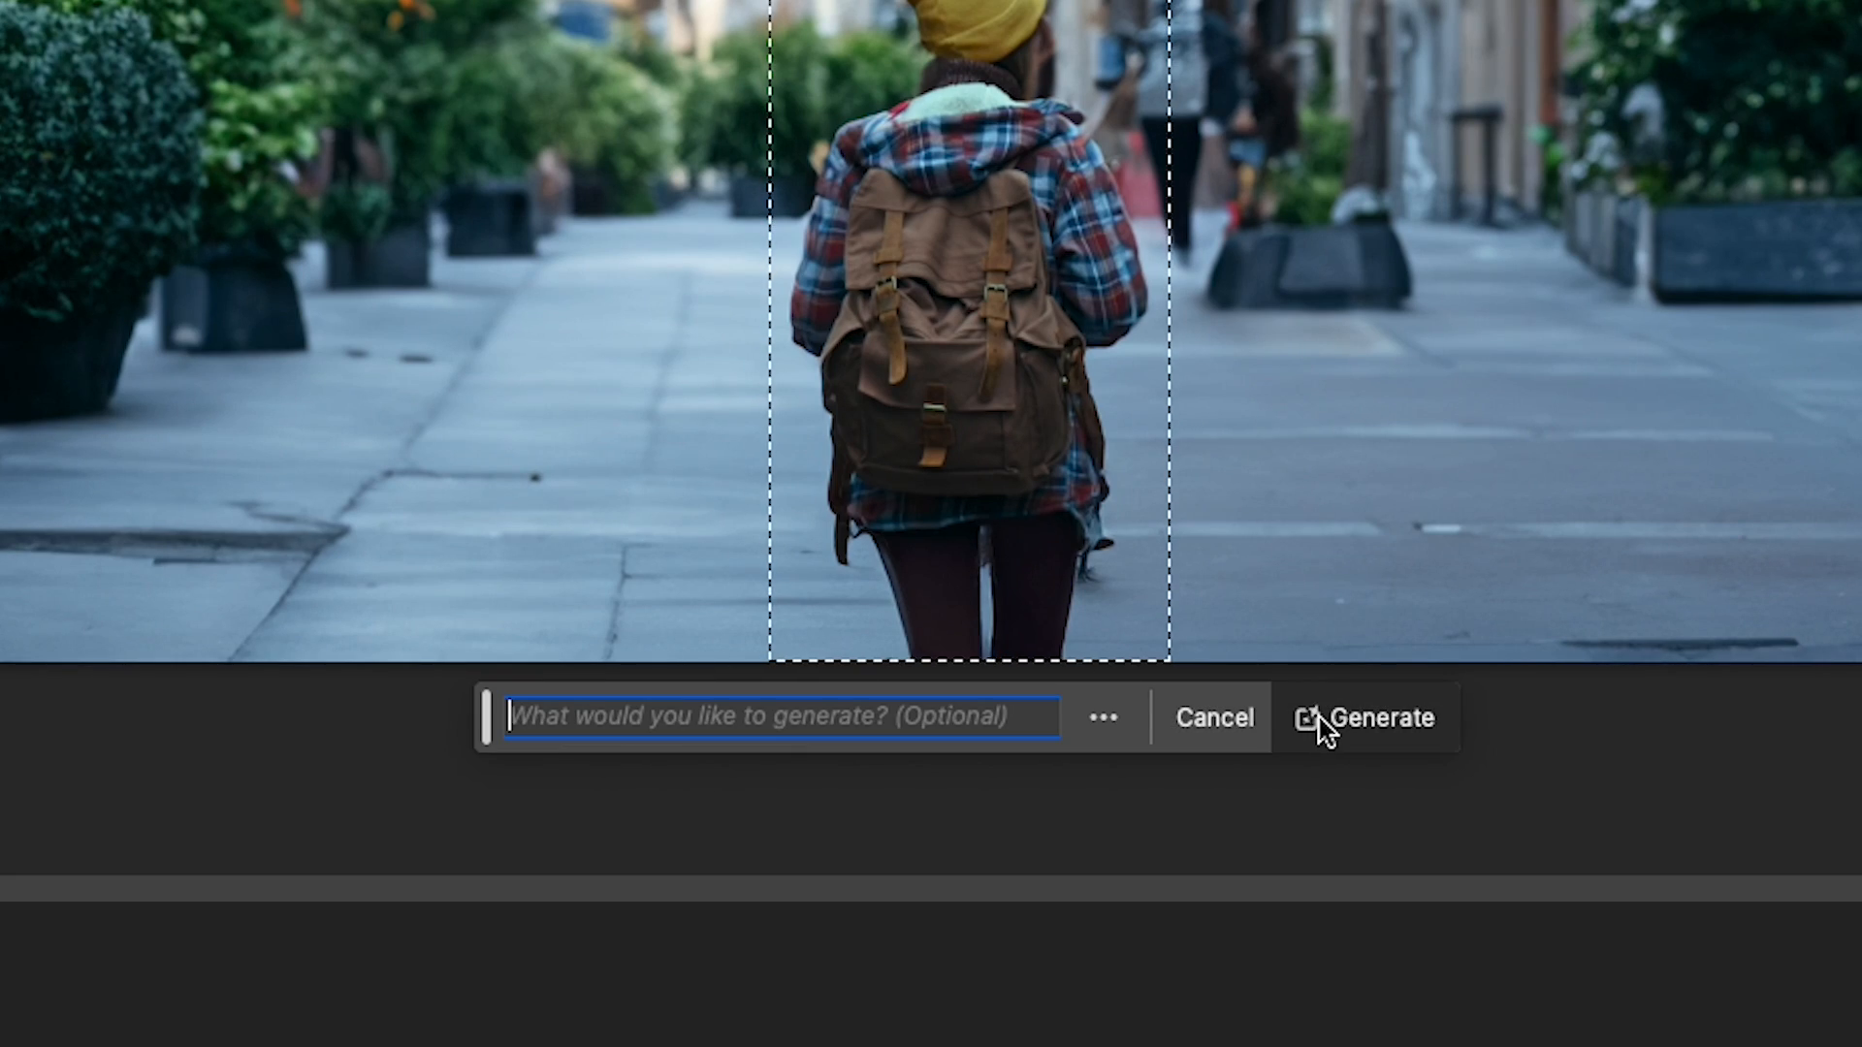
click(1380, 717)
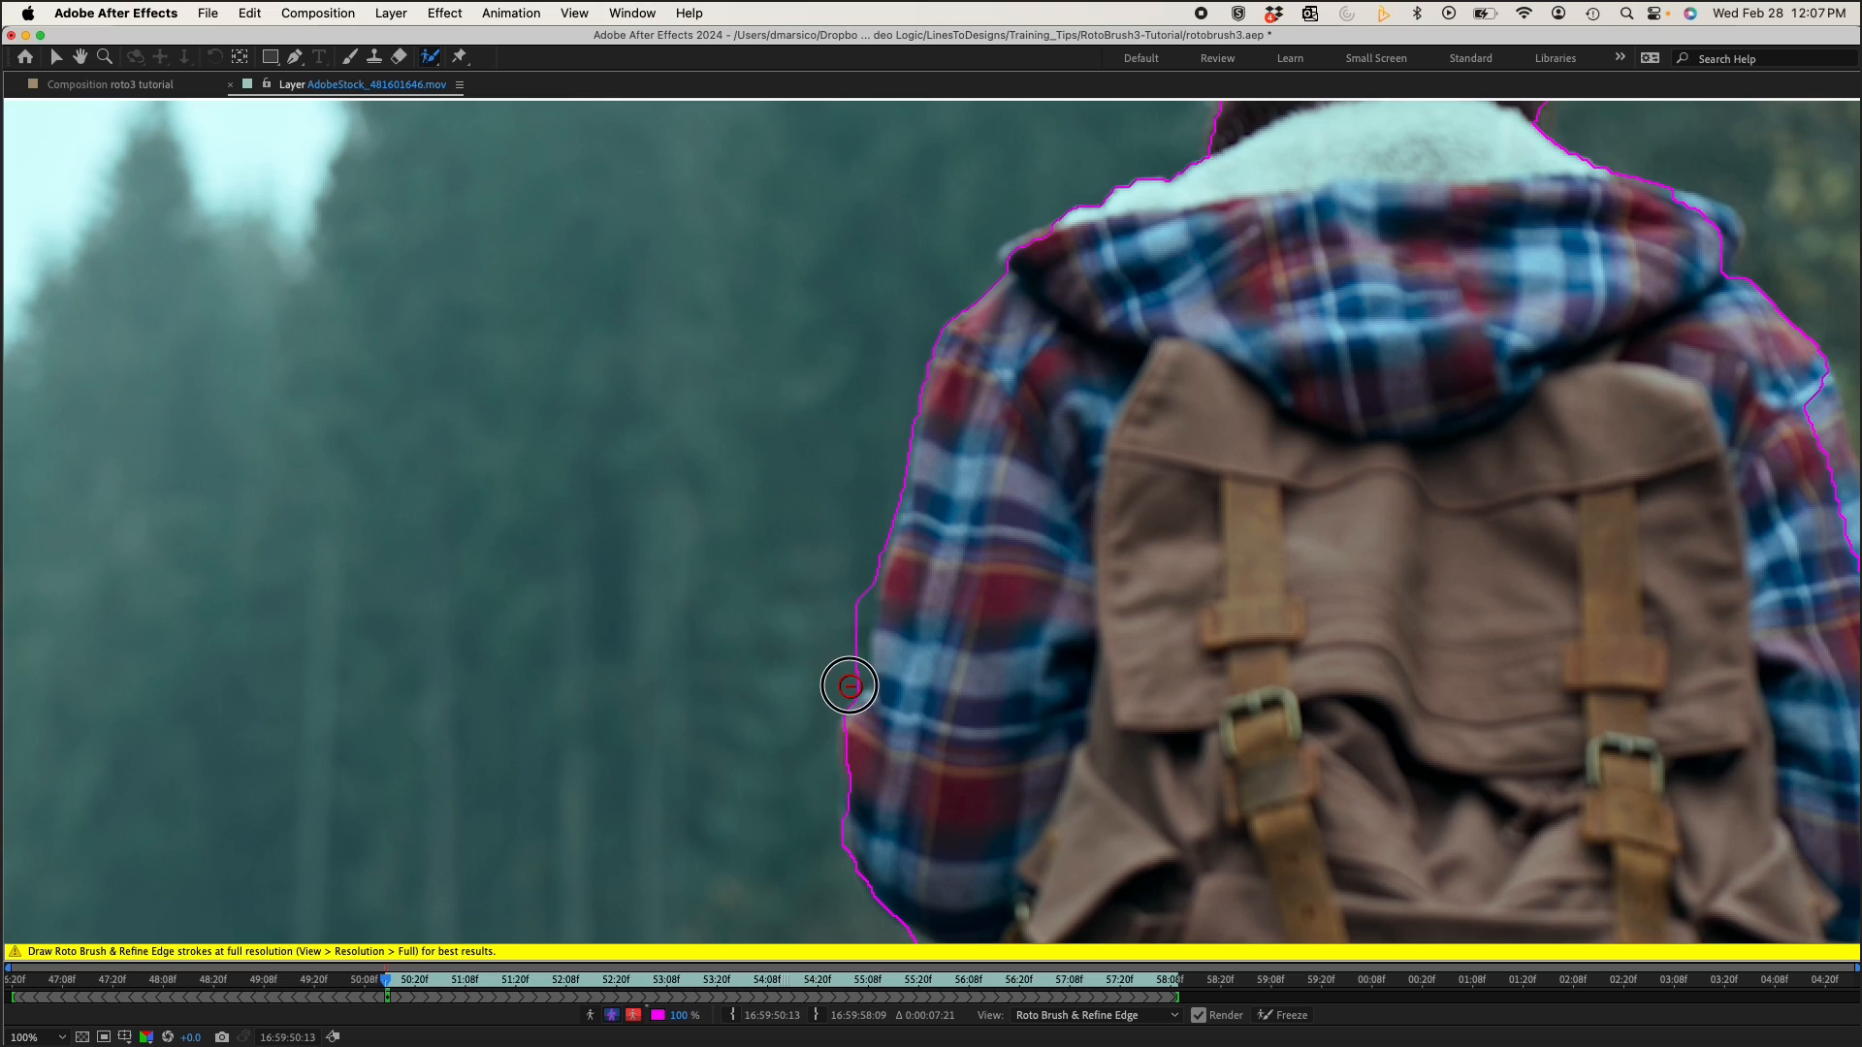
- Extend the hiker's Roto Brush matte along the sleeve and refine the backpack edge
drag(850, 686, 850, 760)
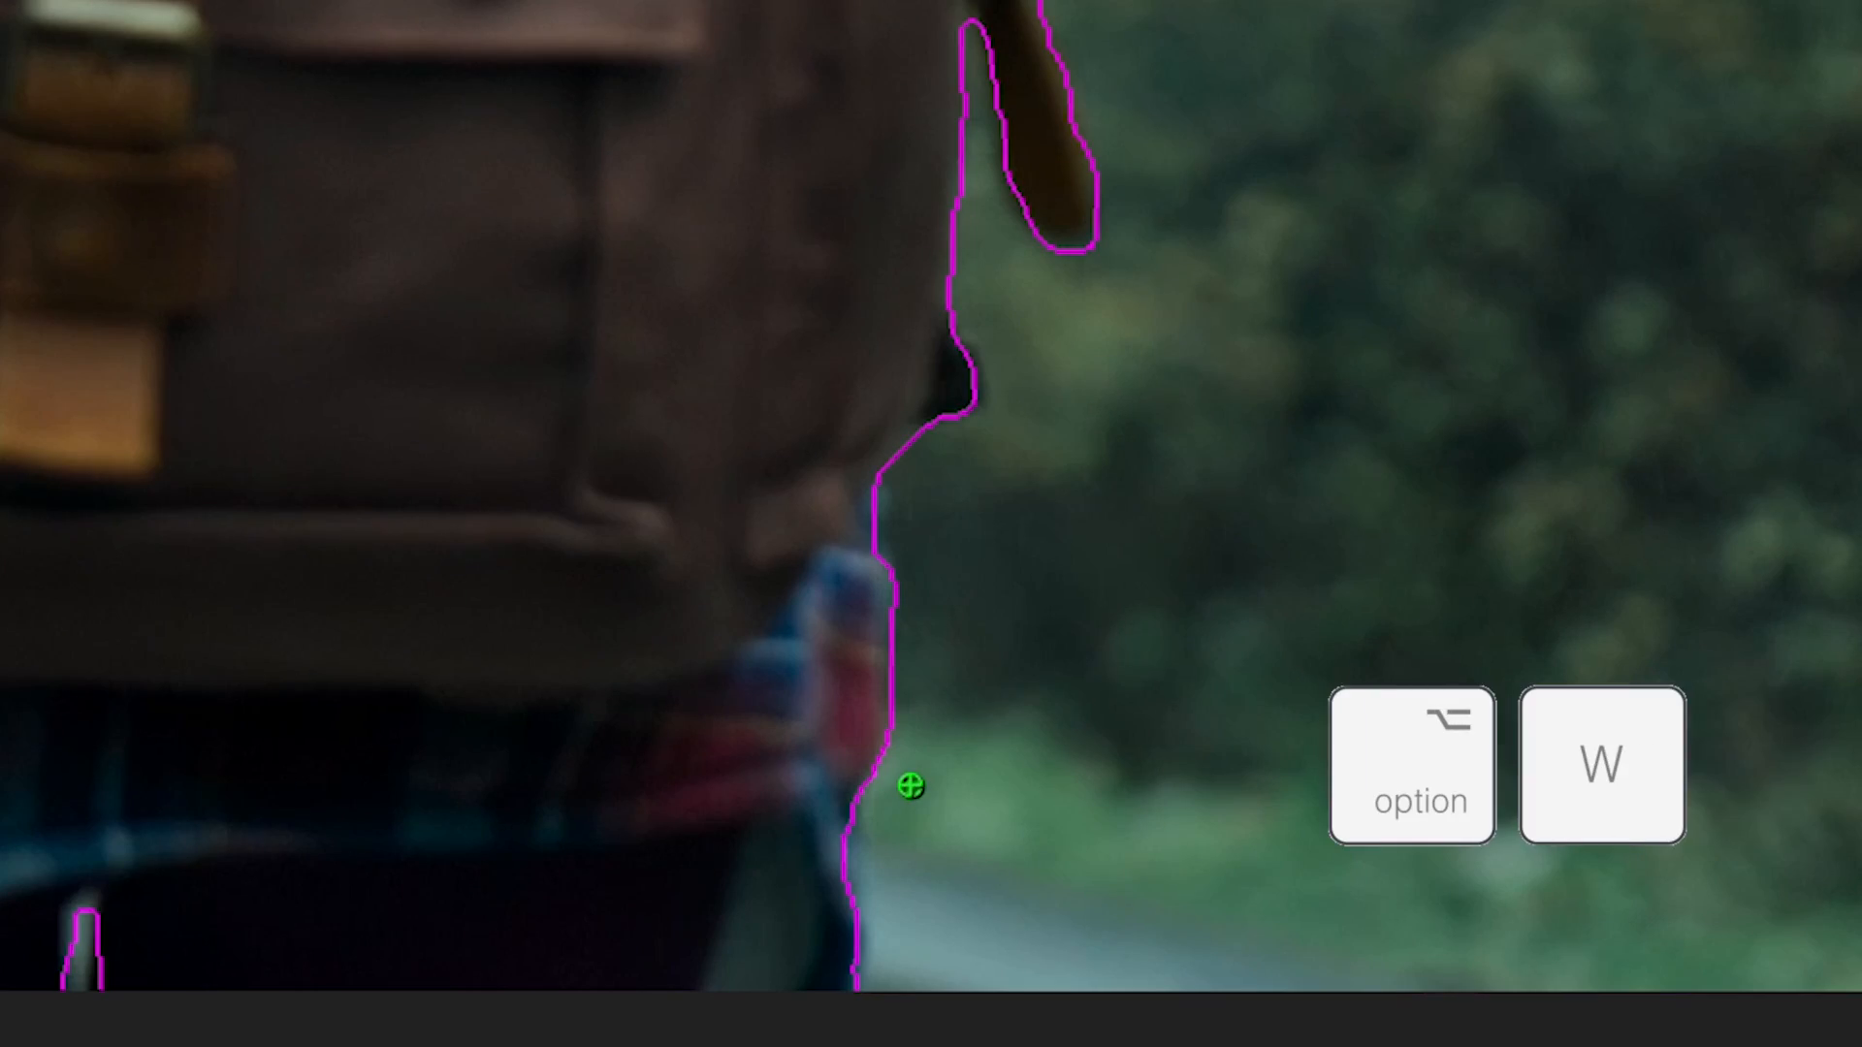
click(846, 805)
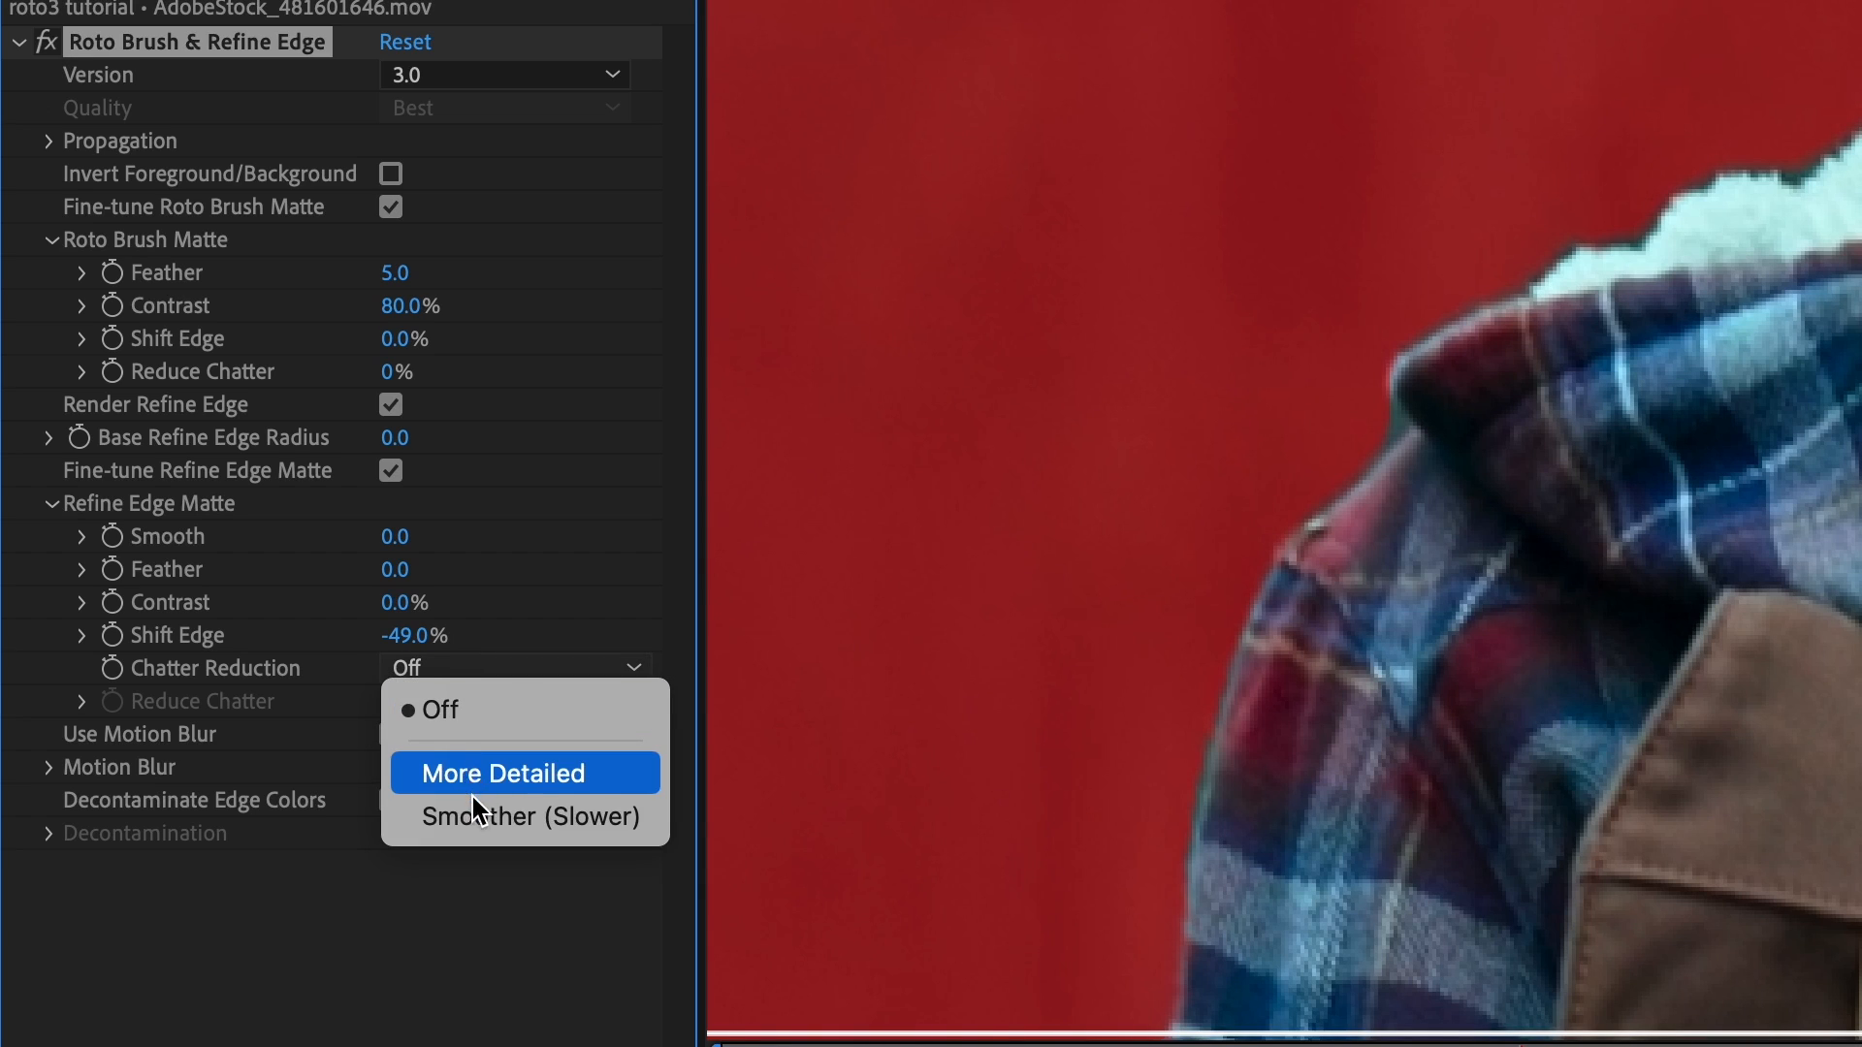
- Set Chatter Reduction to More Detailed and toggle the Alpha matte preview
click(482, 816)
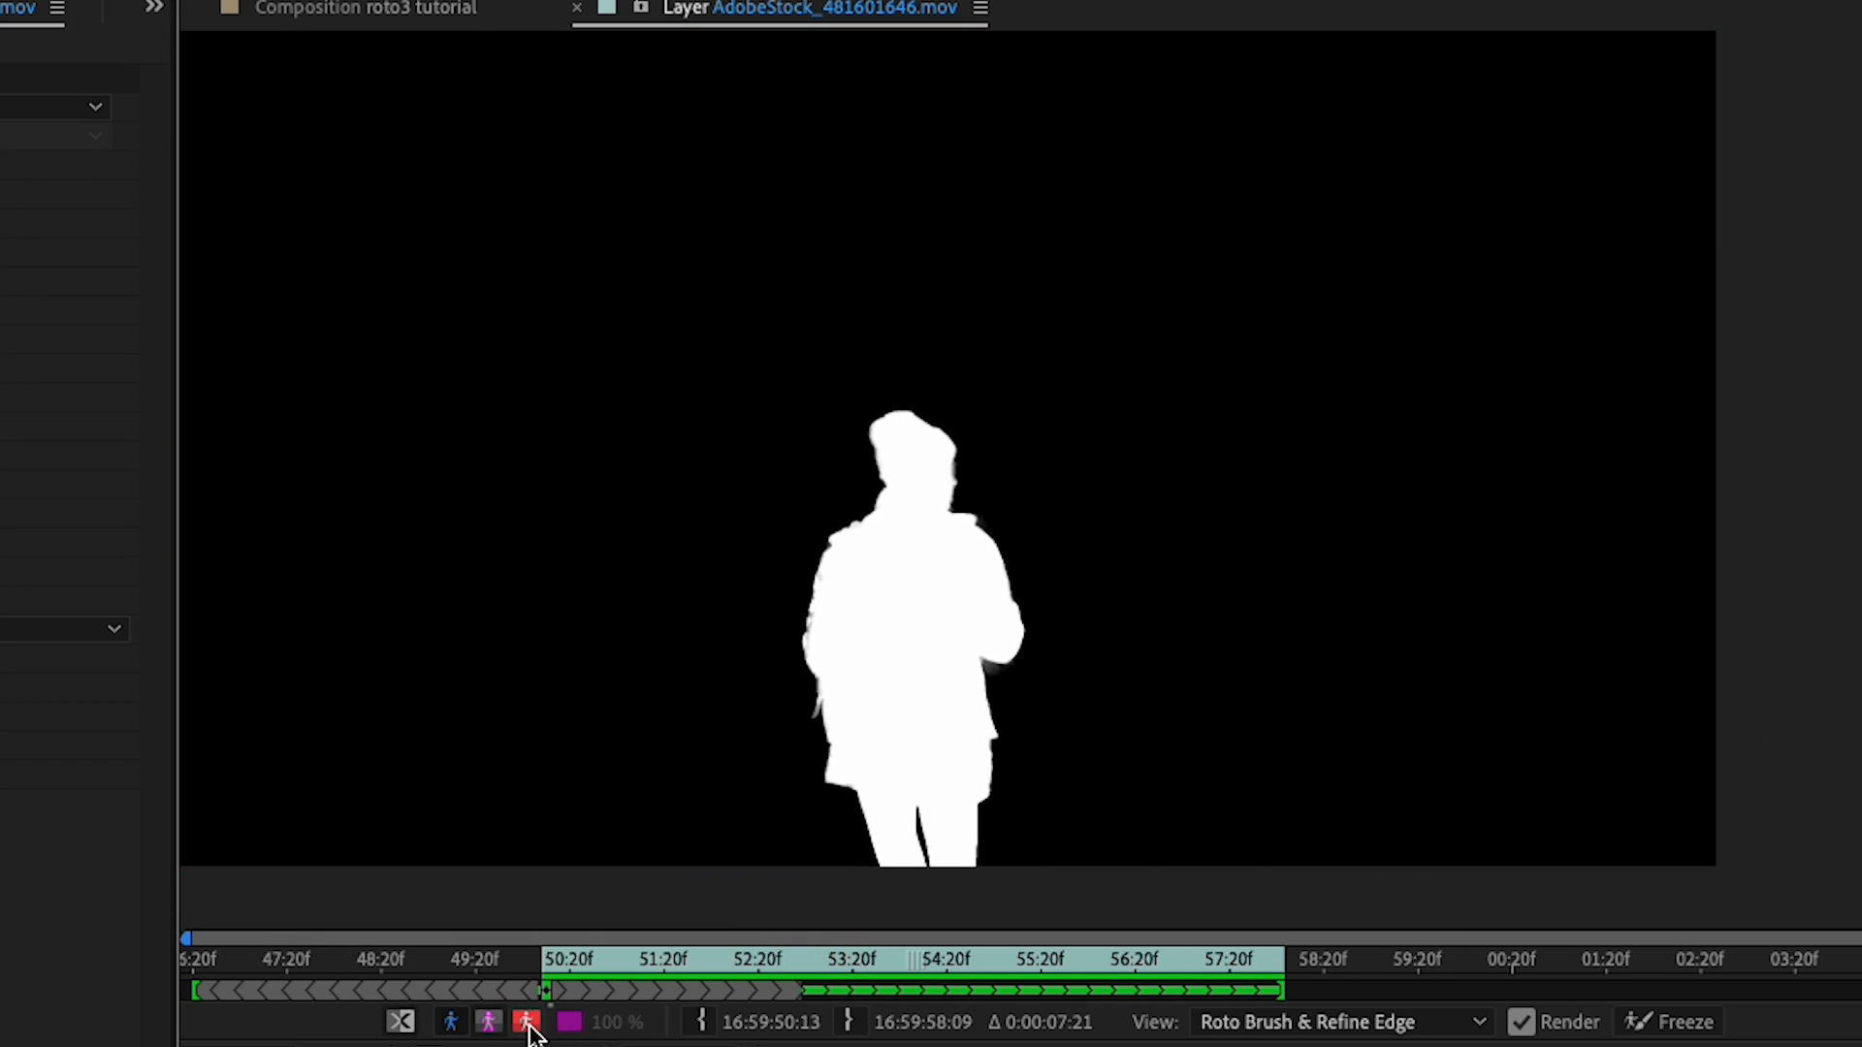
click(528, 1022)
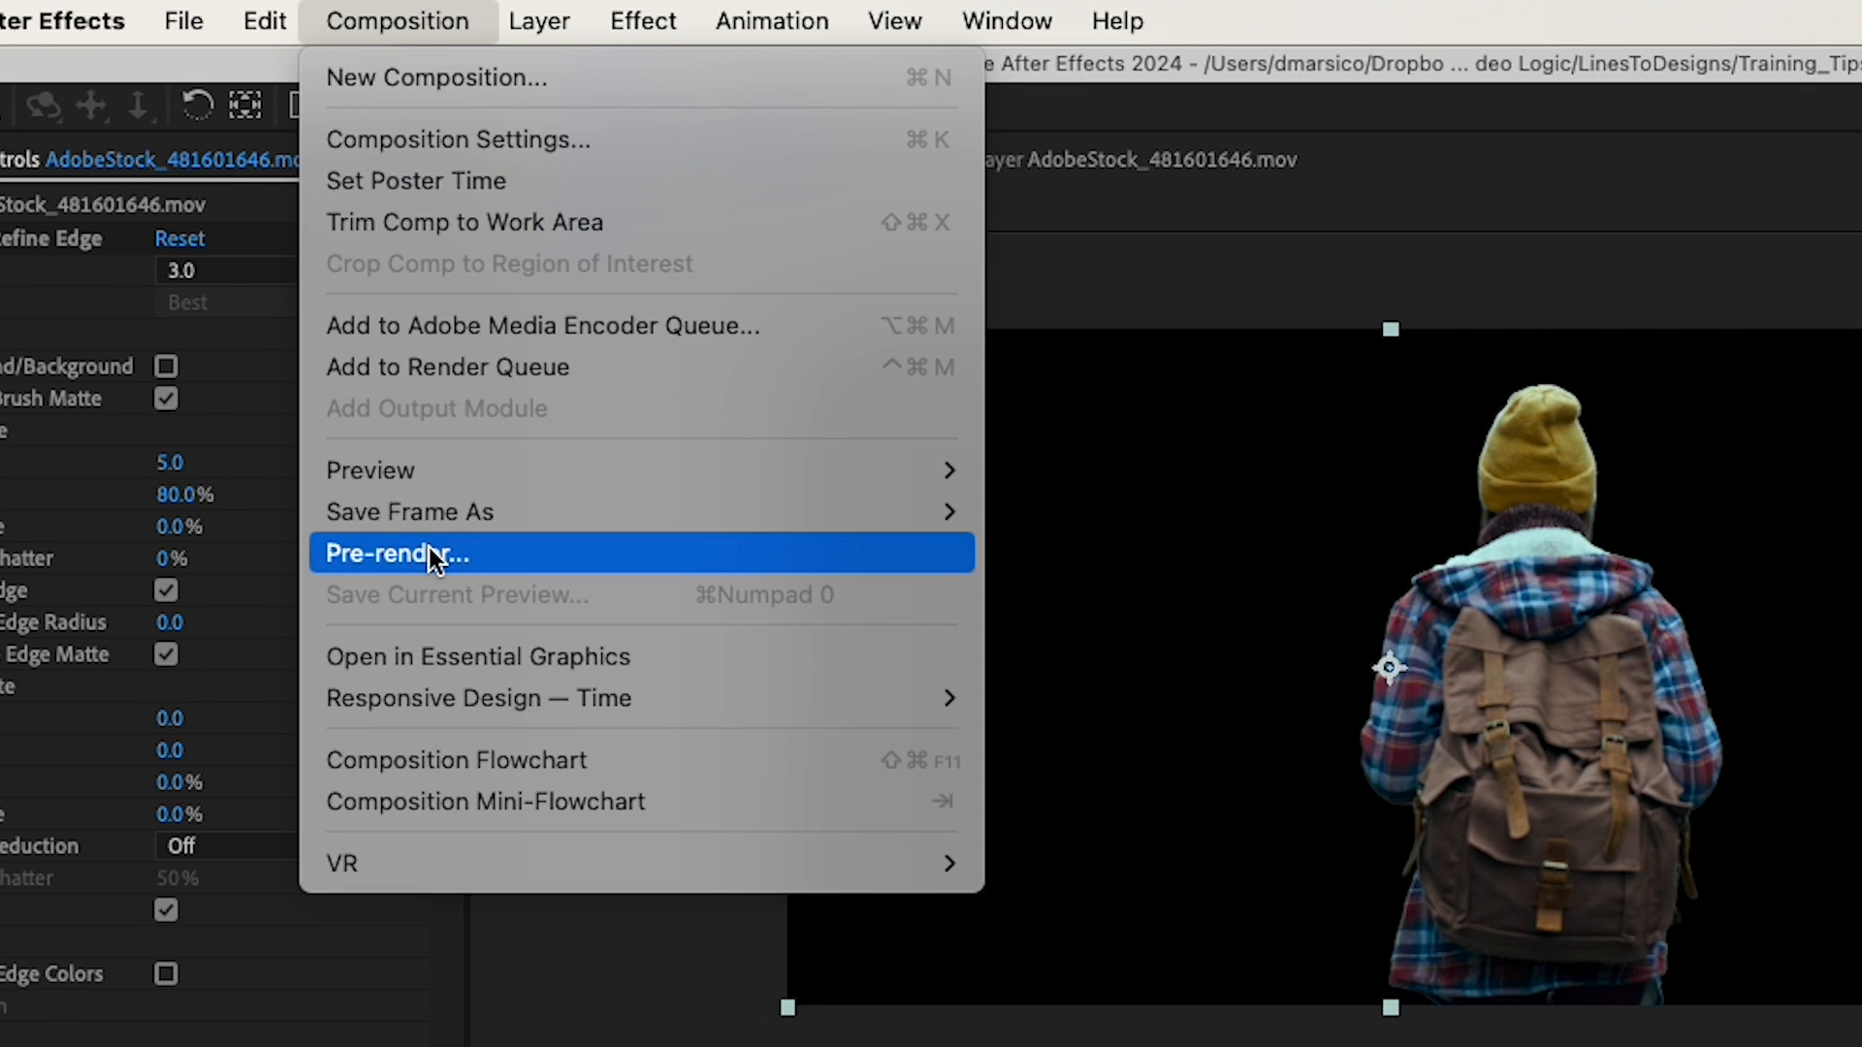
- Pre-render the rotoscoped hiker to roto-layer.mov and place it above the AdobeStock layer
click(398, 553)
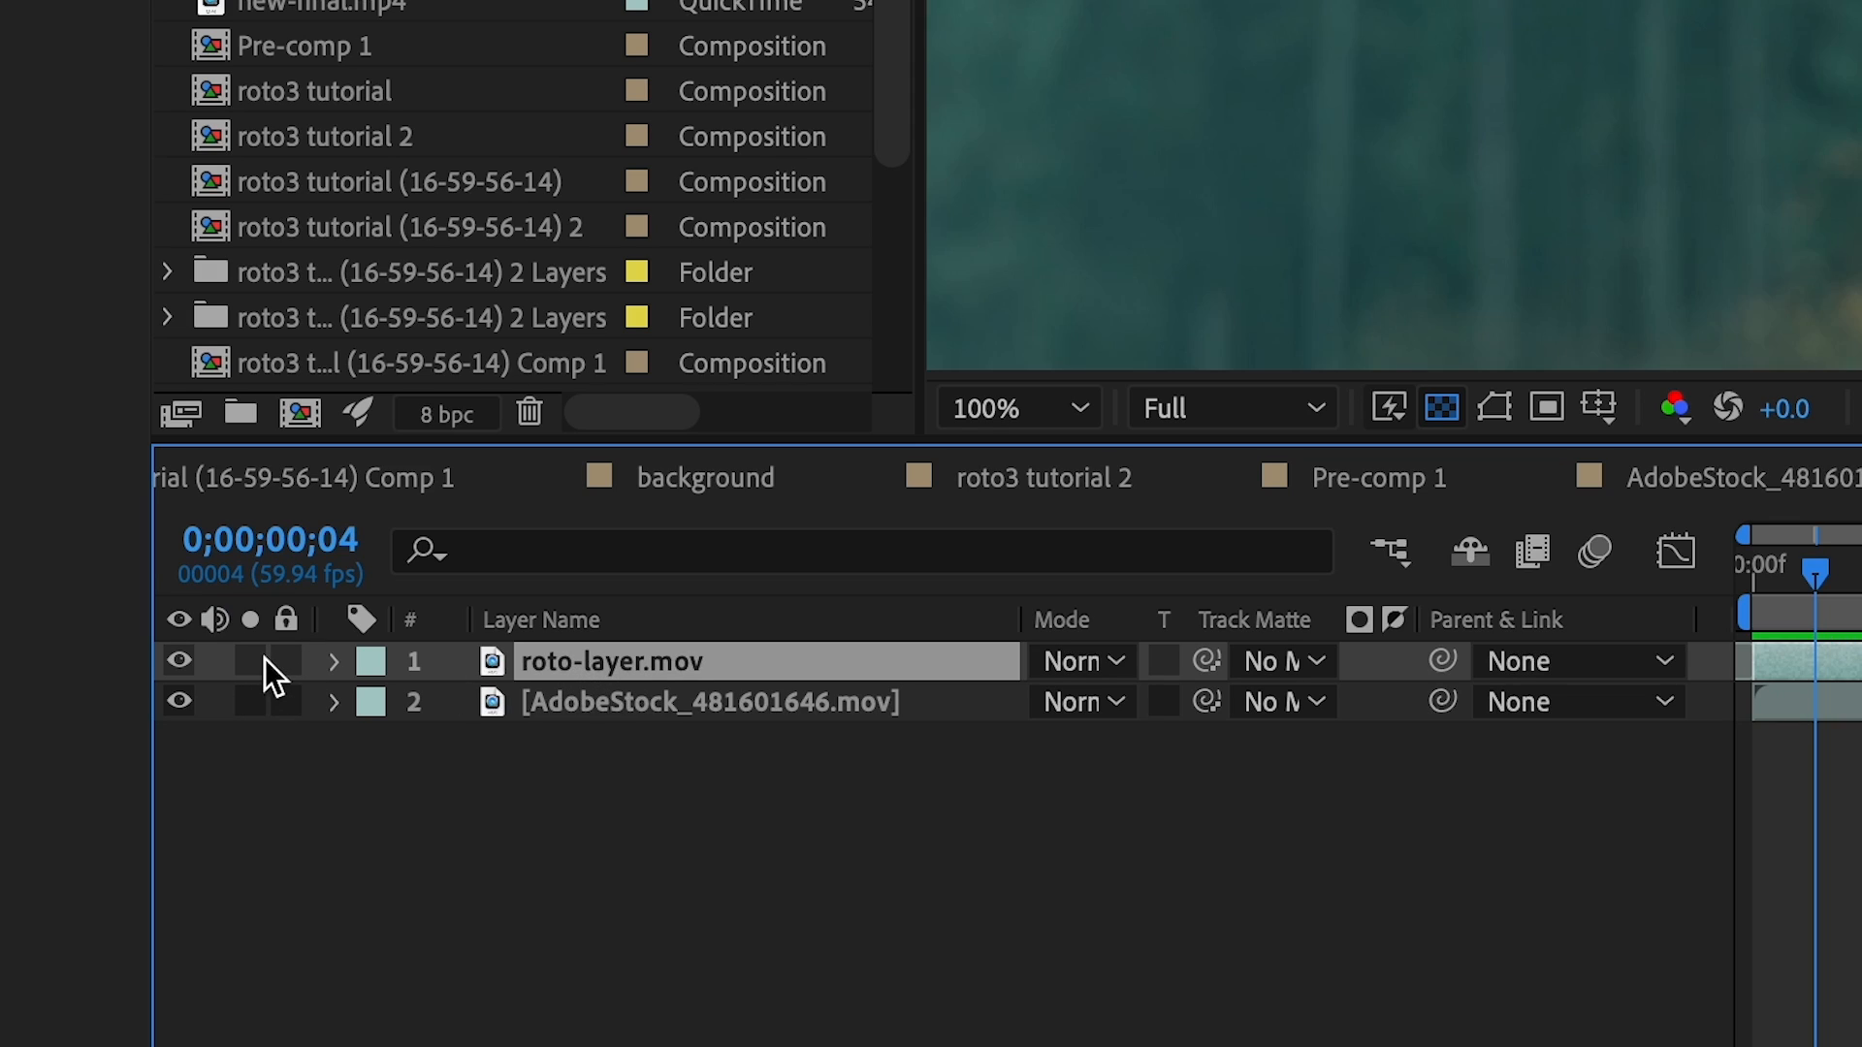
click(178, 700)
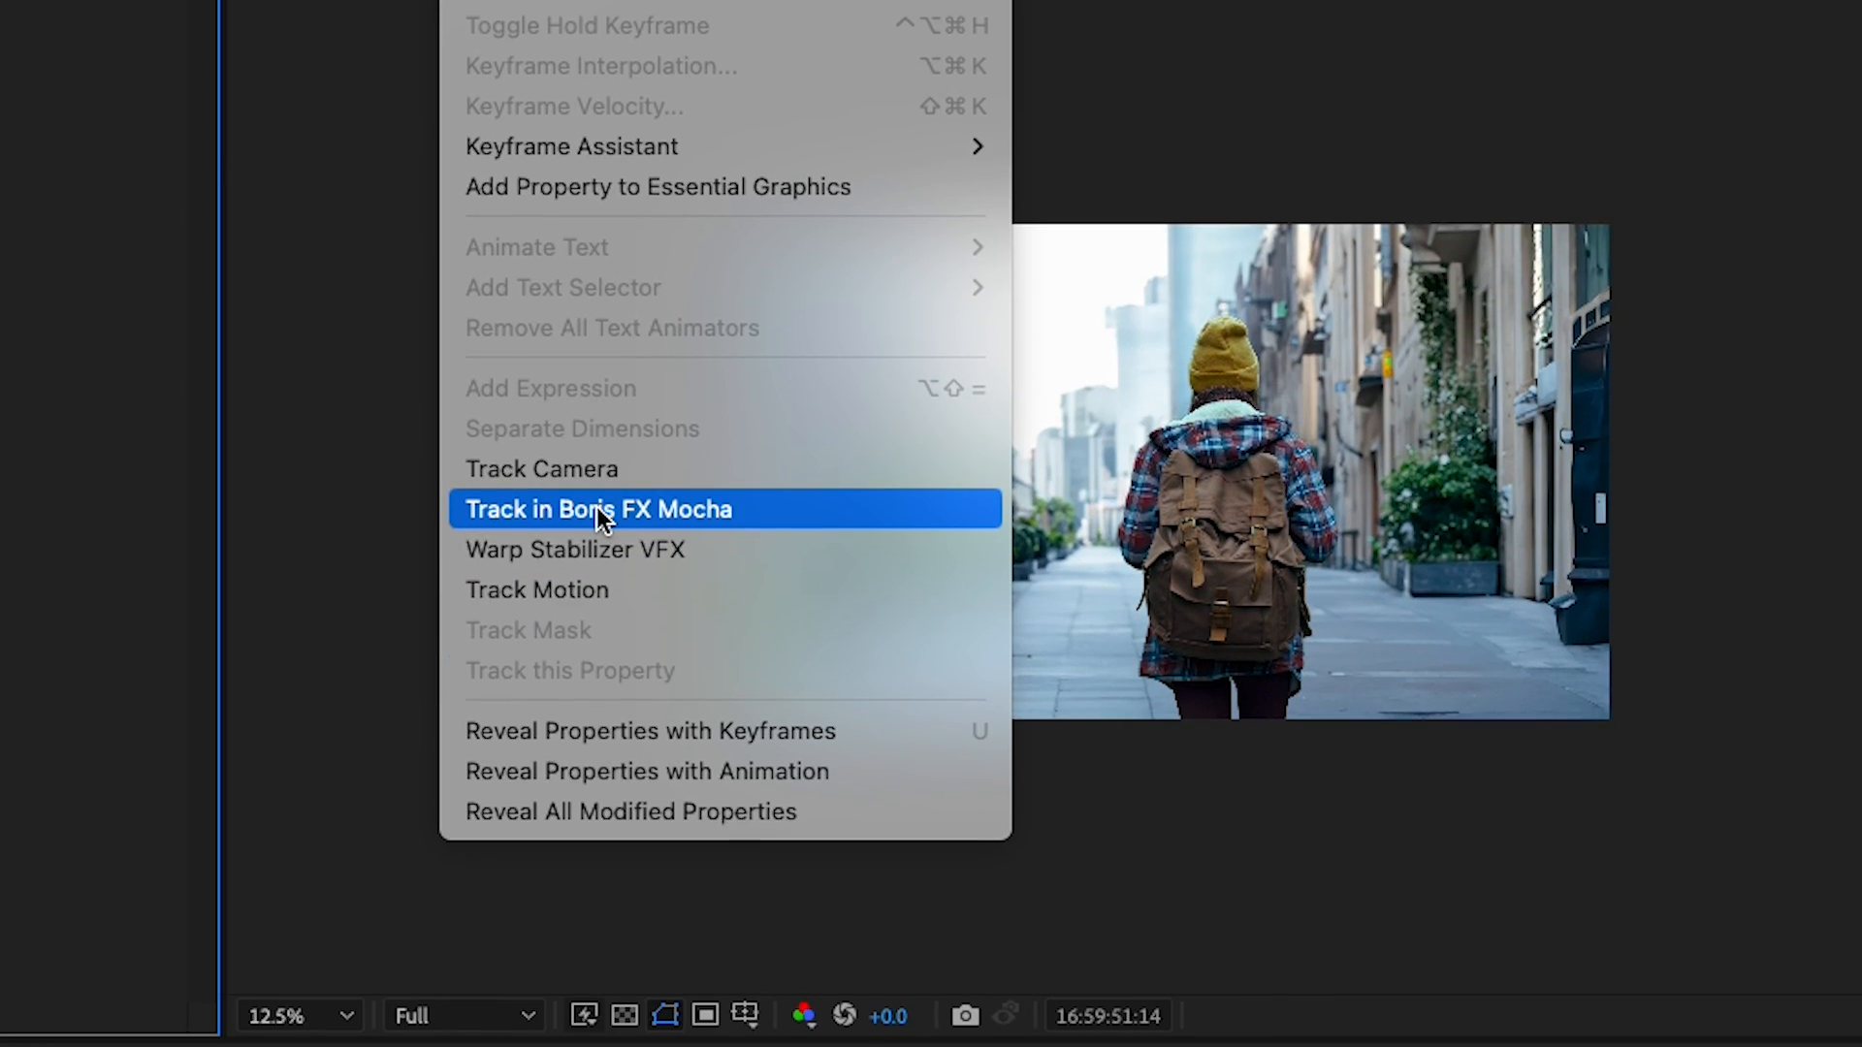
mouse_move(599, 520)
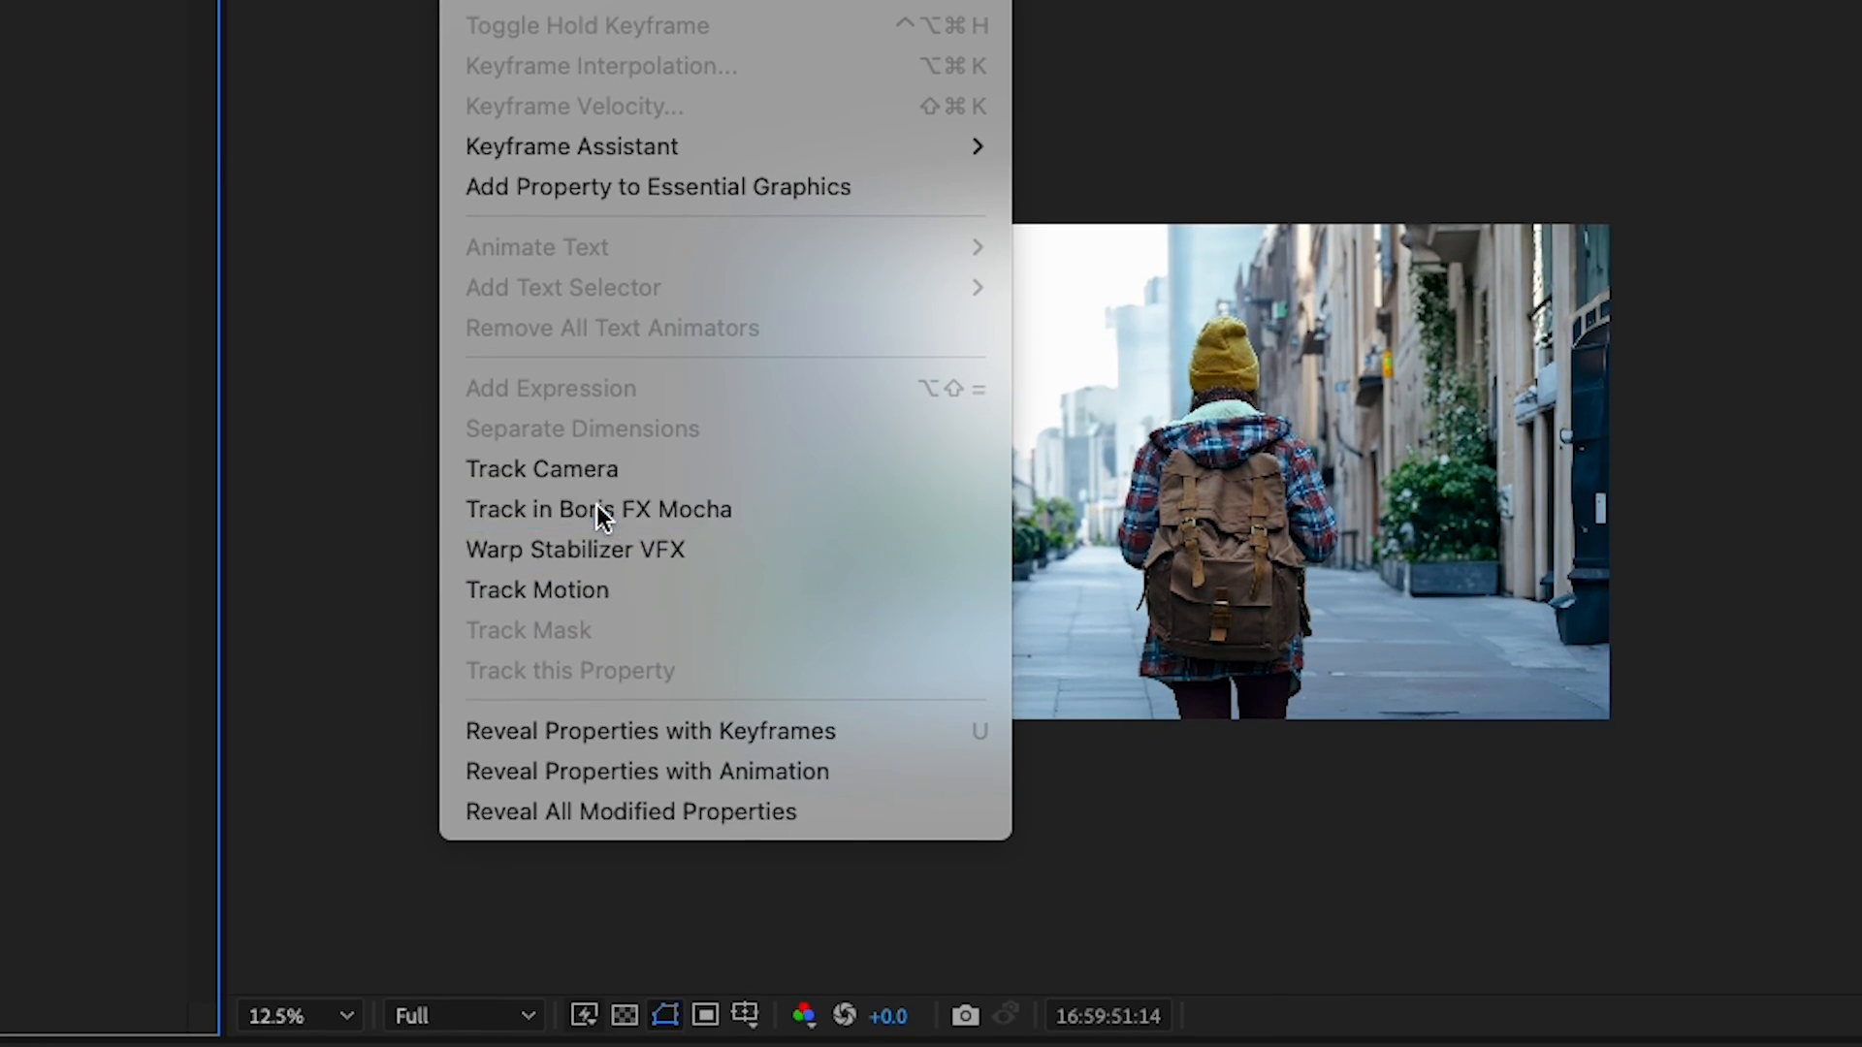
- Launch Mocha tracking on the footage layer and align the surface to the tracked shape
click(598, 508)
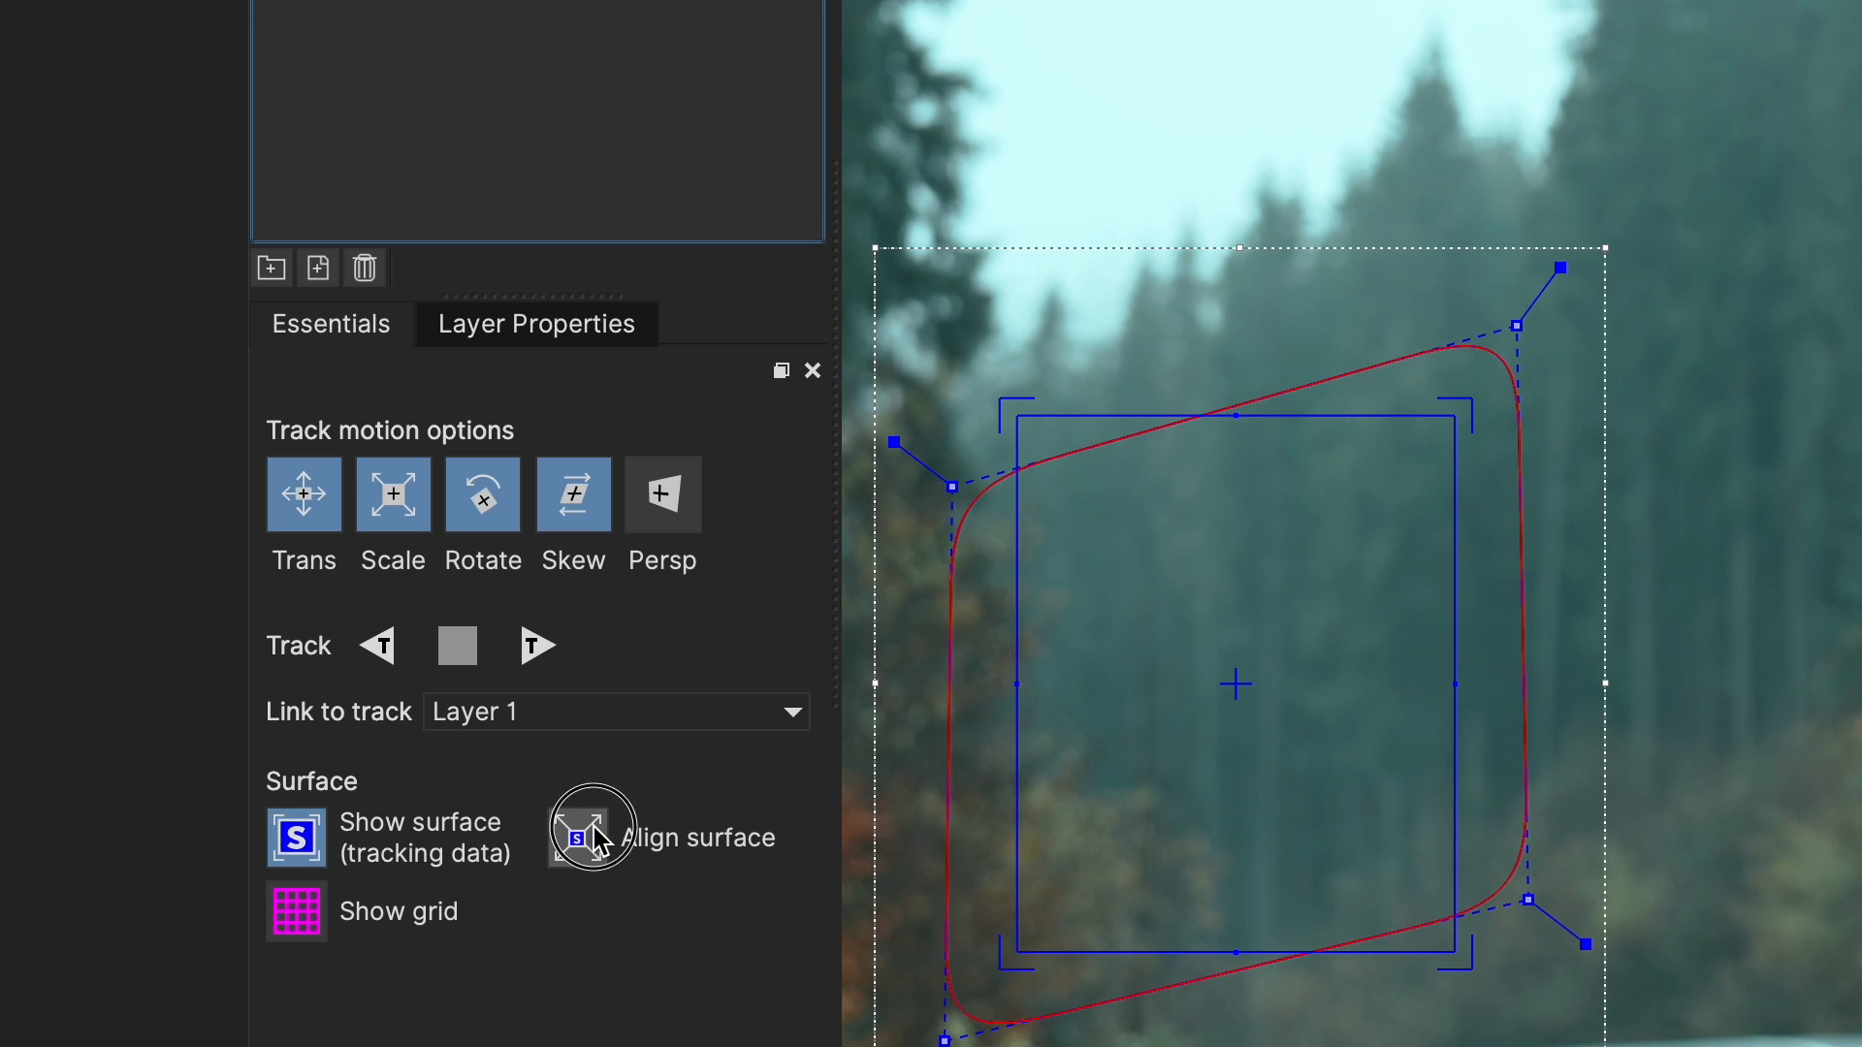
click(577, 837)
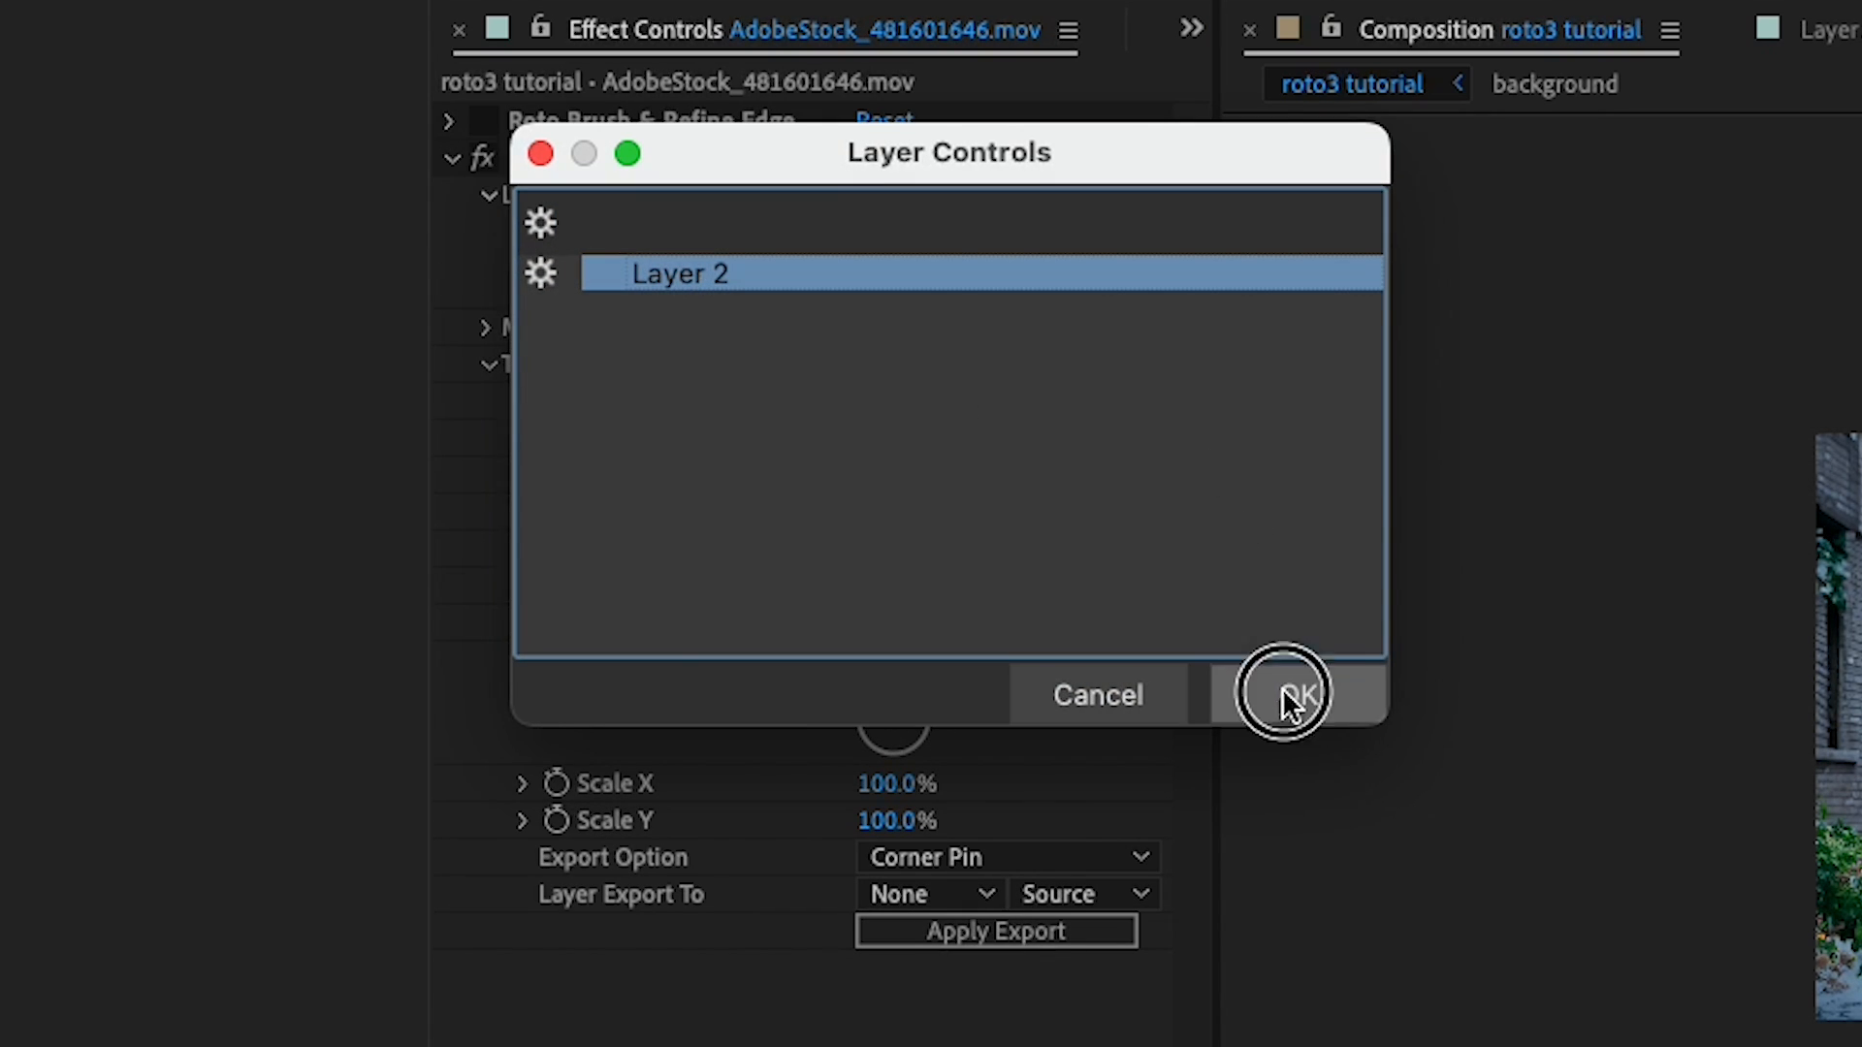
- Confirm Layer 2 track data, export to 3. background, and apply the corner pin
click(1292, 694)
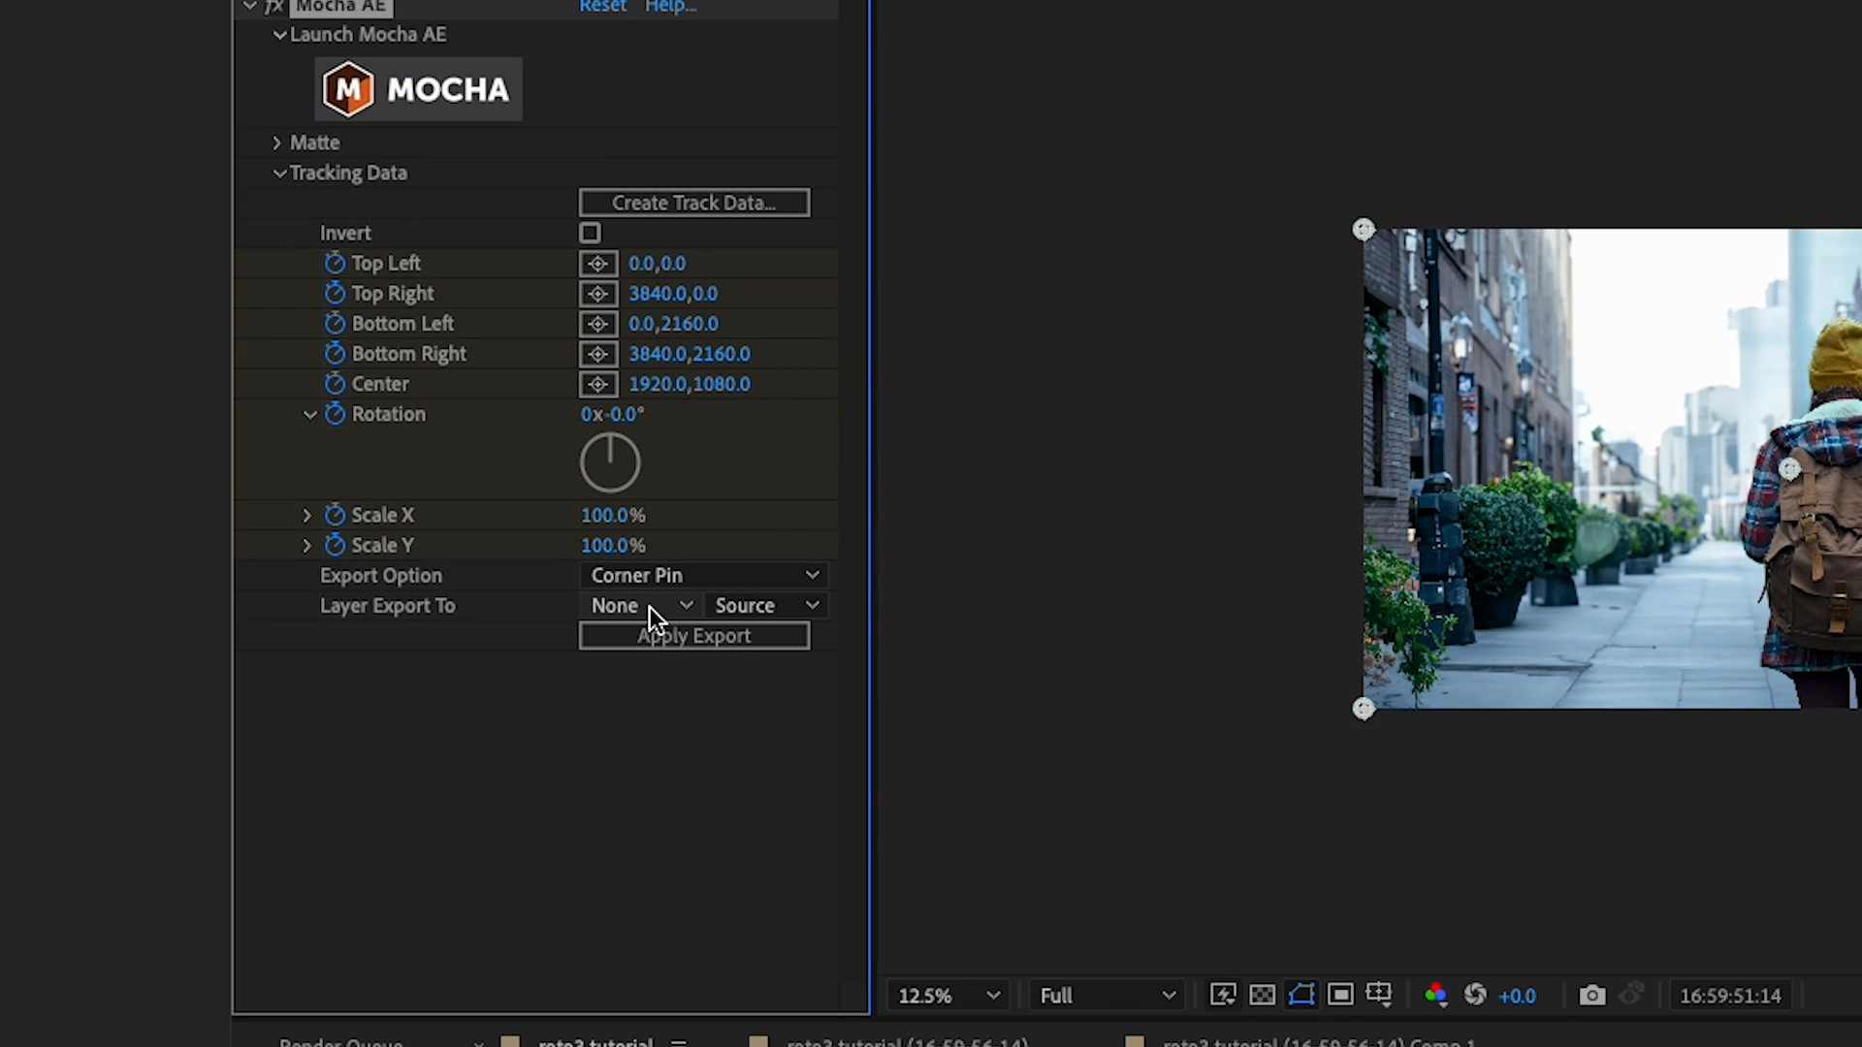
click(639, 605)
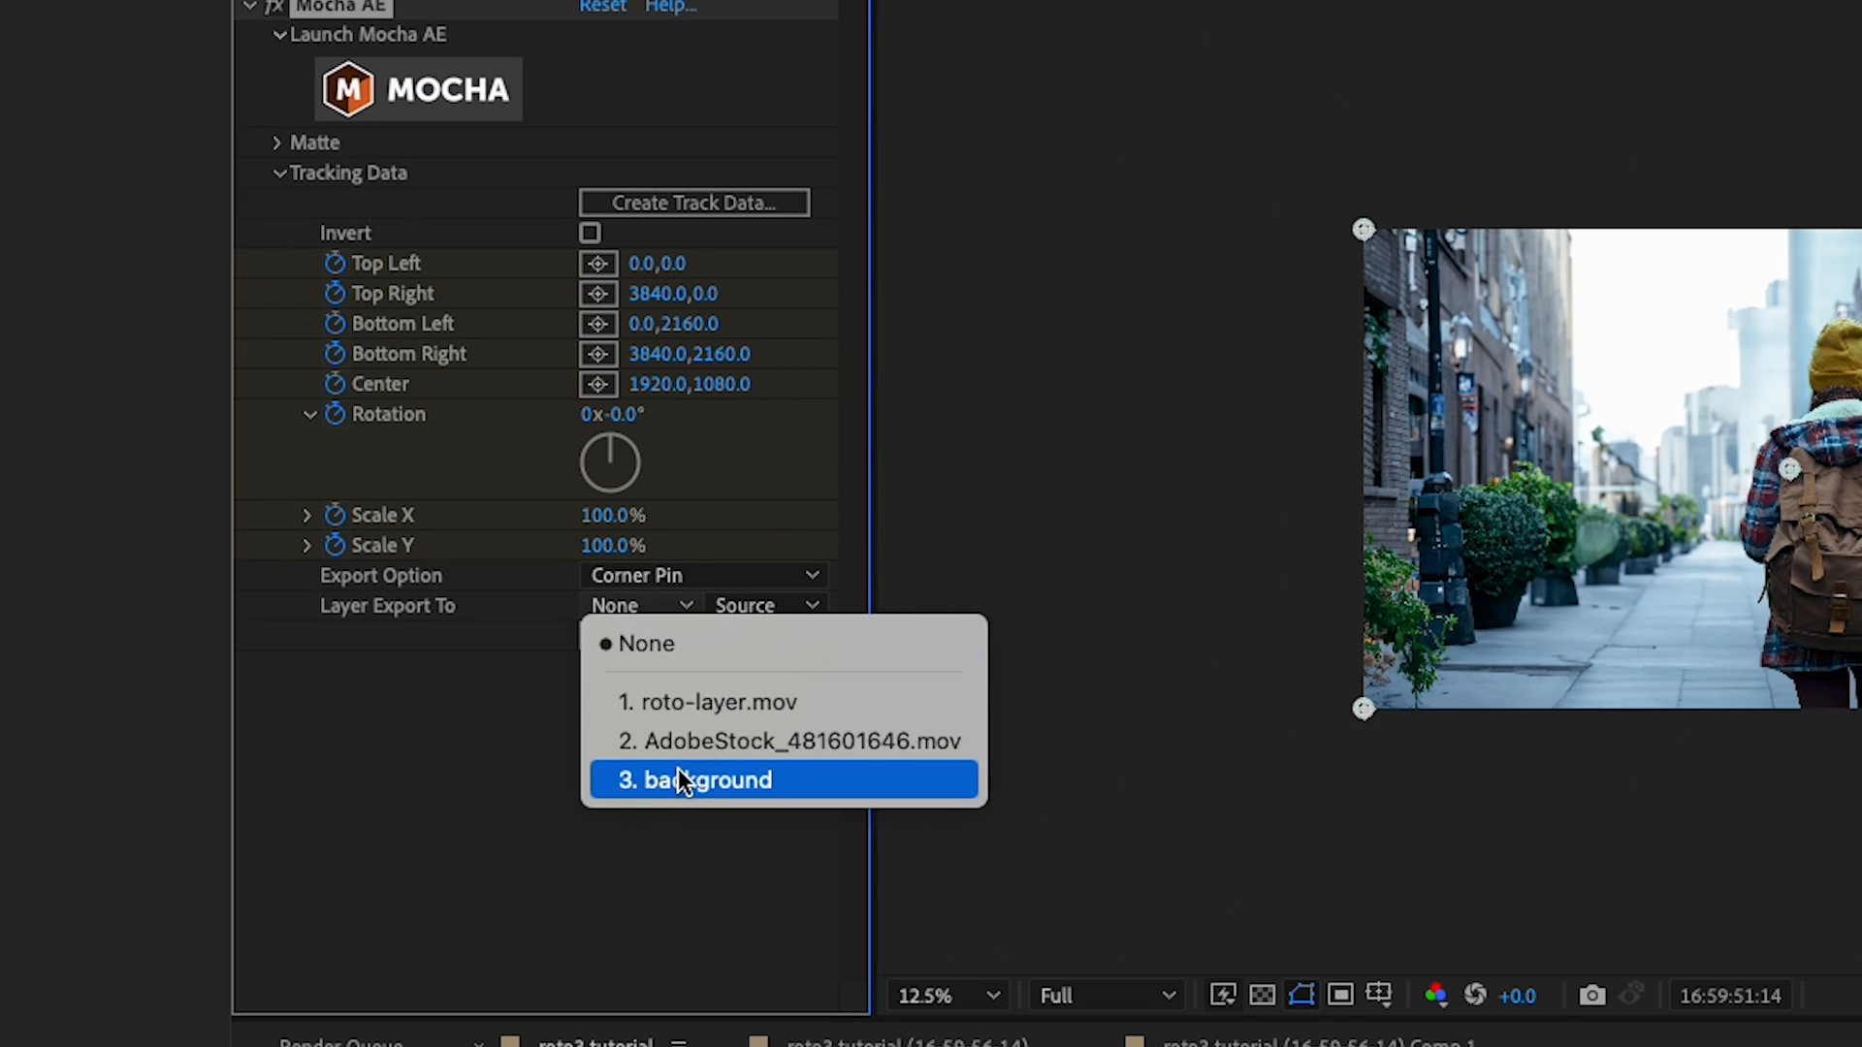
click(698, 779)
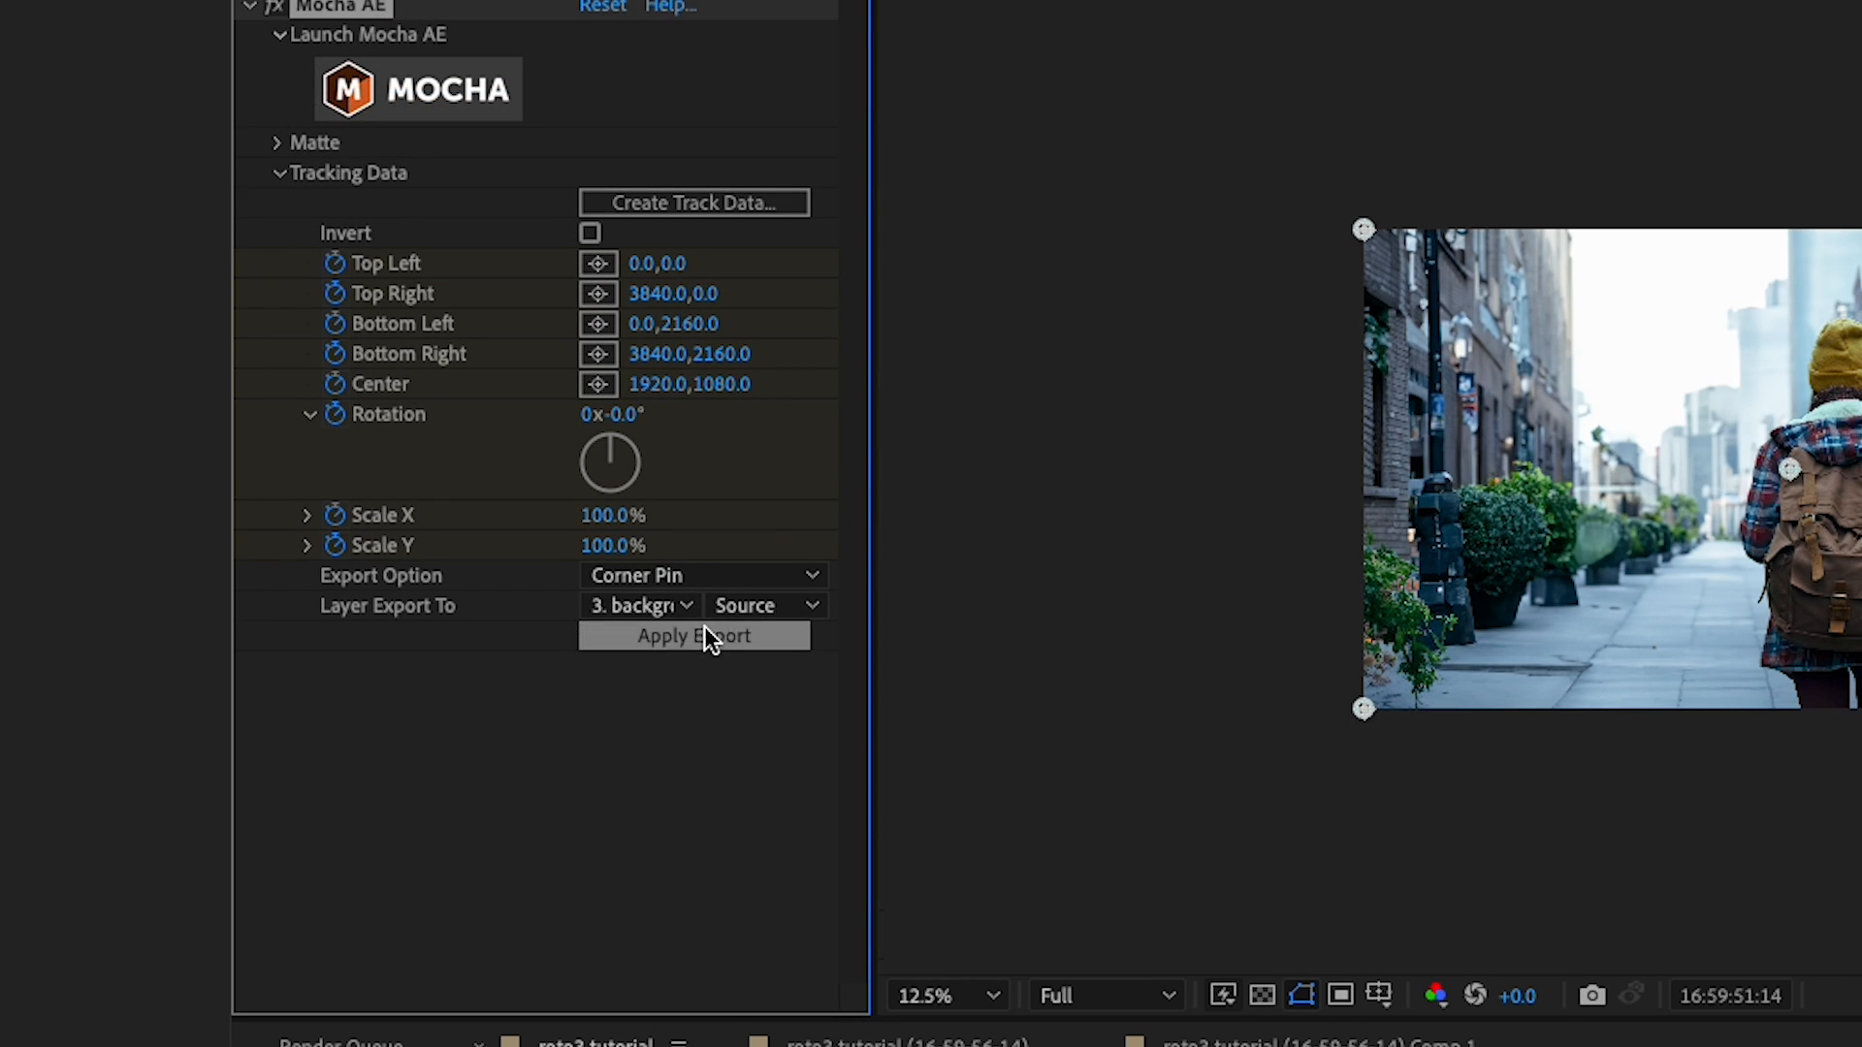
click(694, 635)
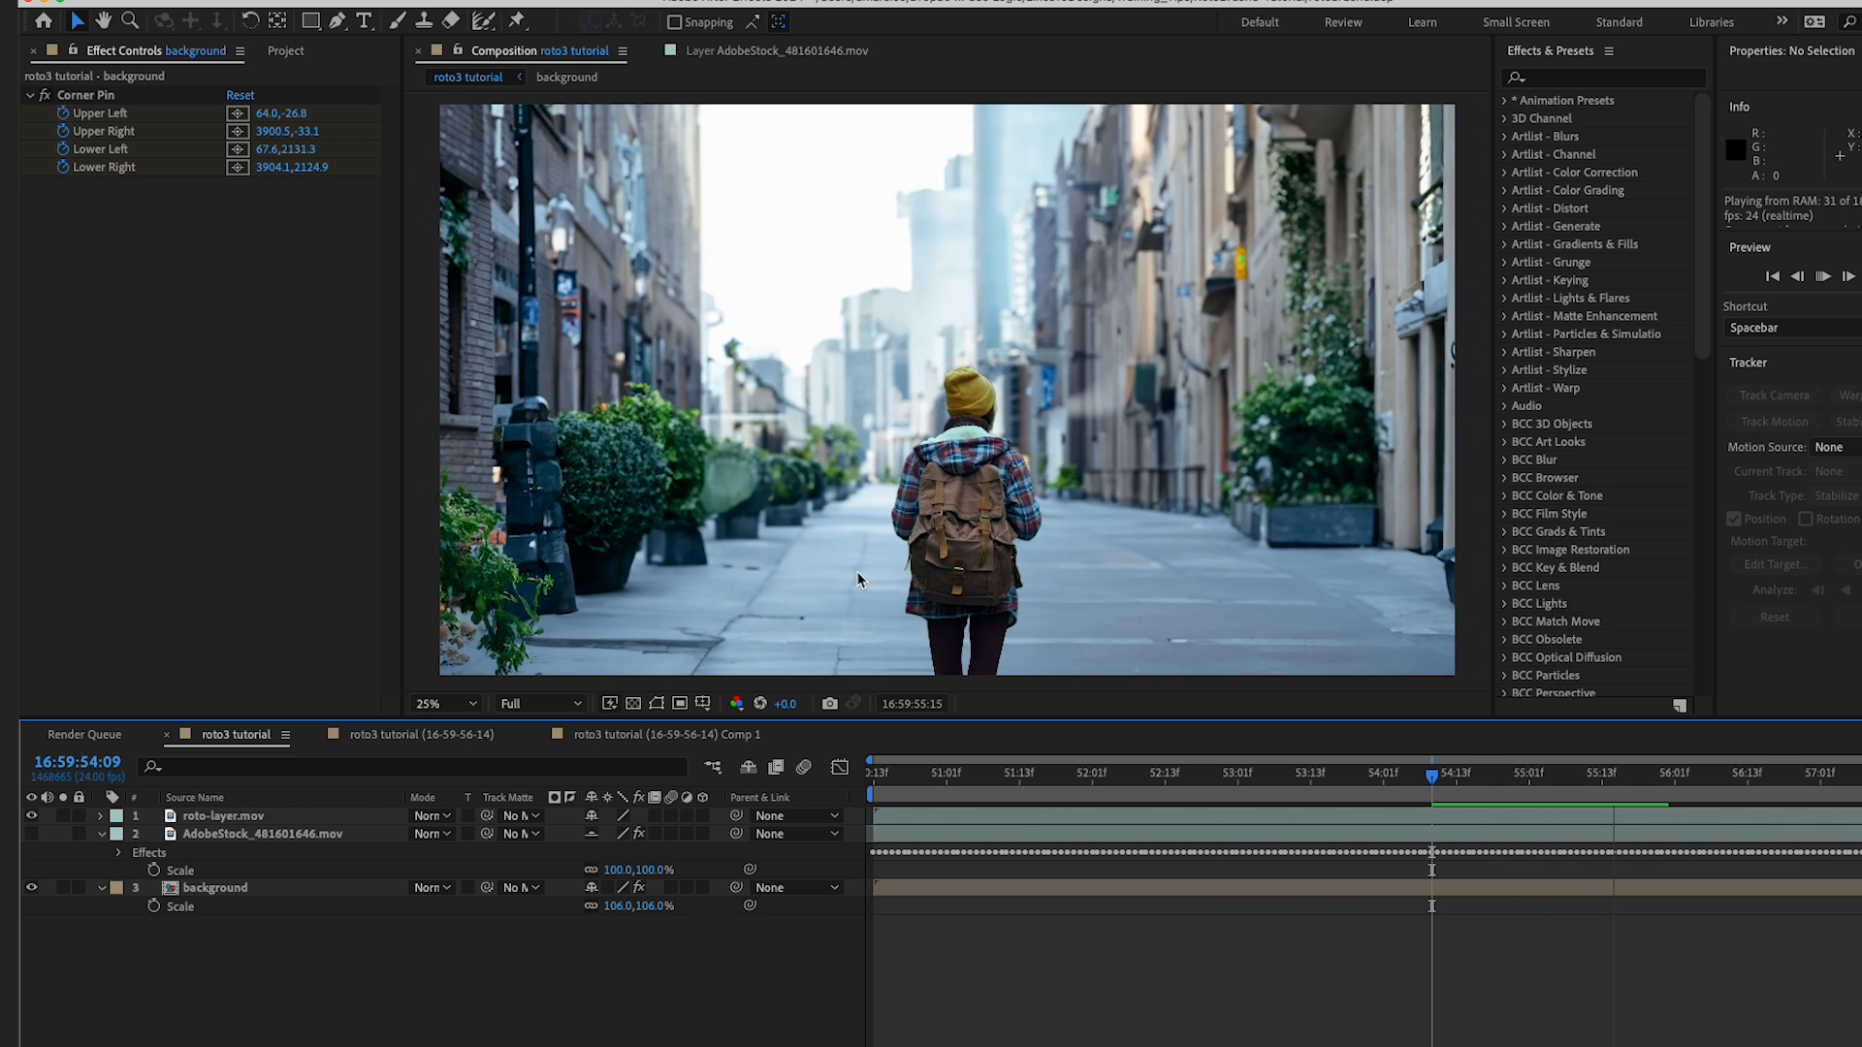